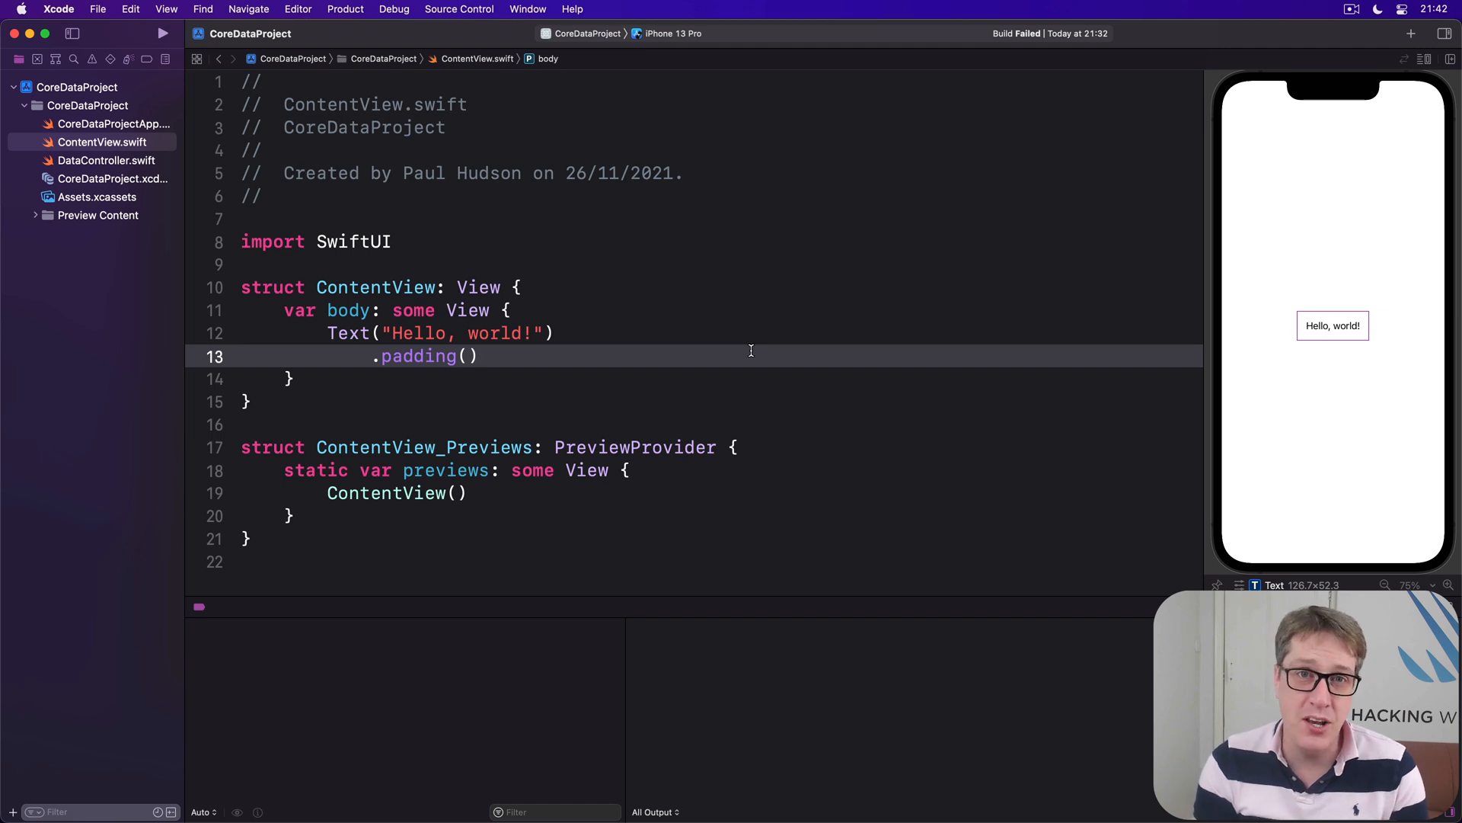
# Open the Core Data model and add a new entity named Movie.
pyautogui.click(481, 357)
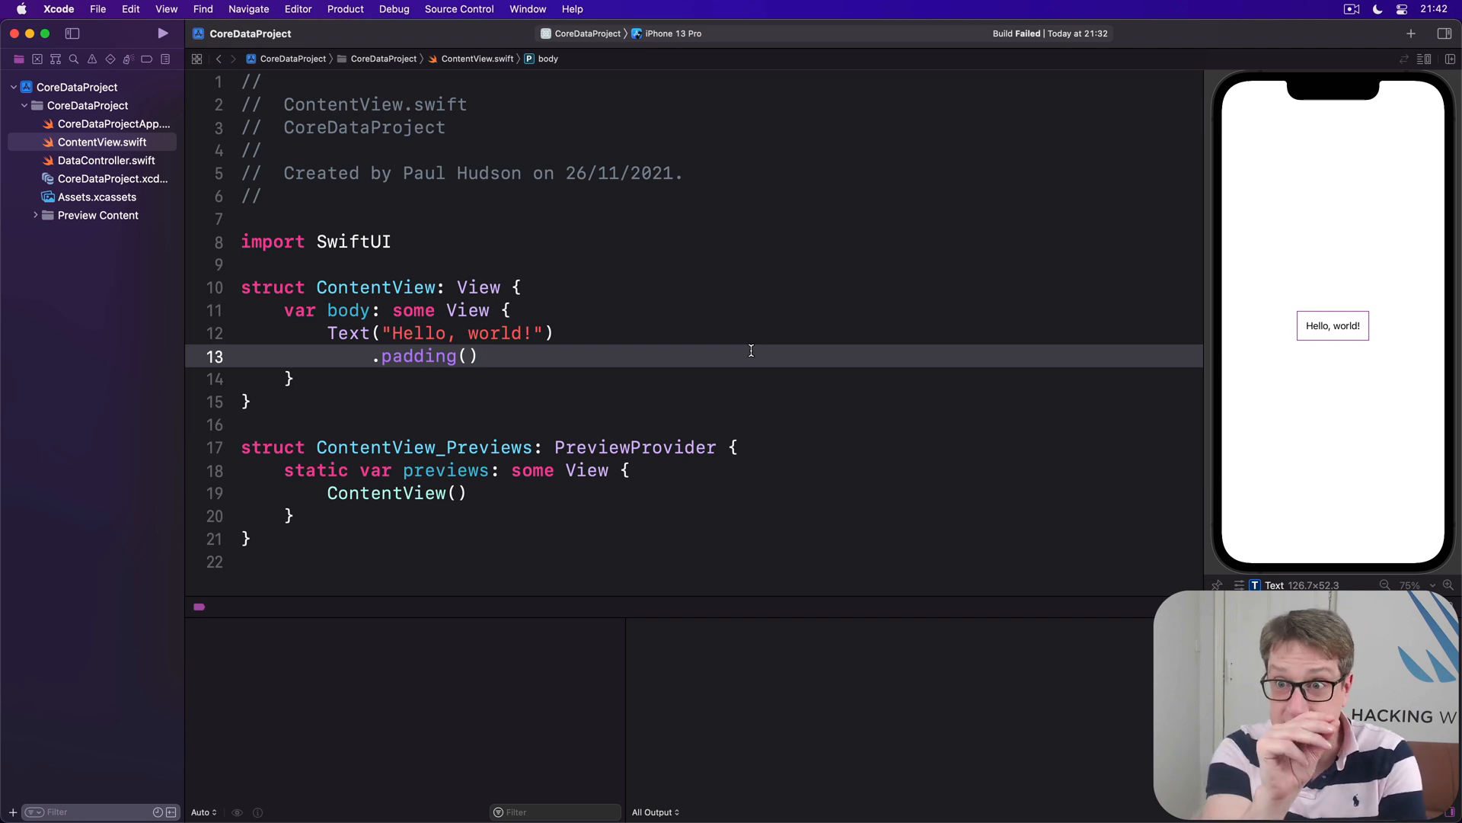
pyautogui.click(481, 355)
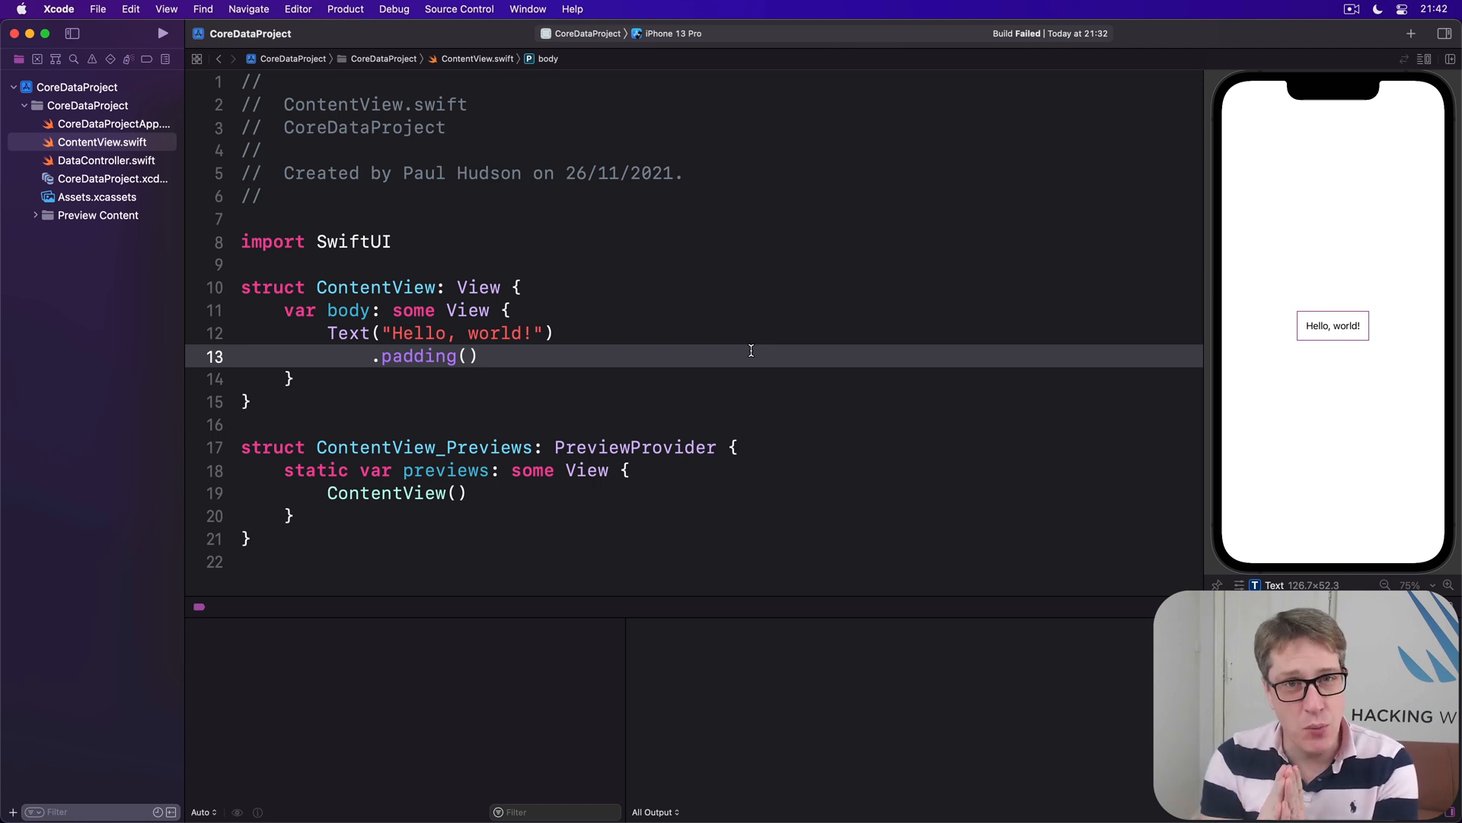
pyautogui.click(479, 356)
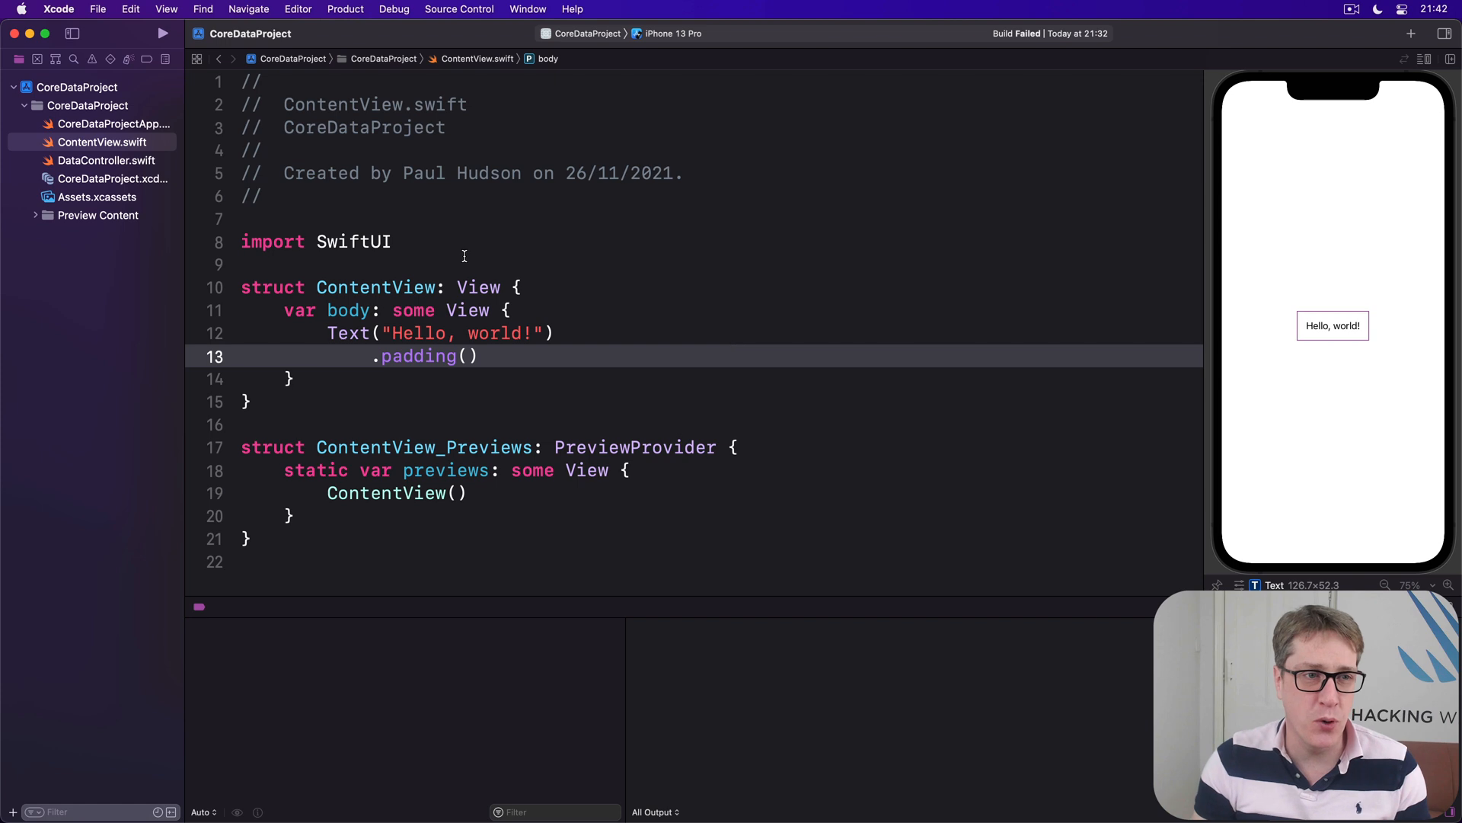
pyautogui.click(115, 178)
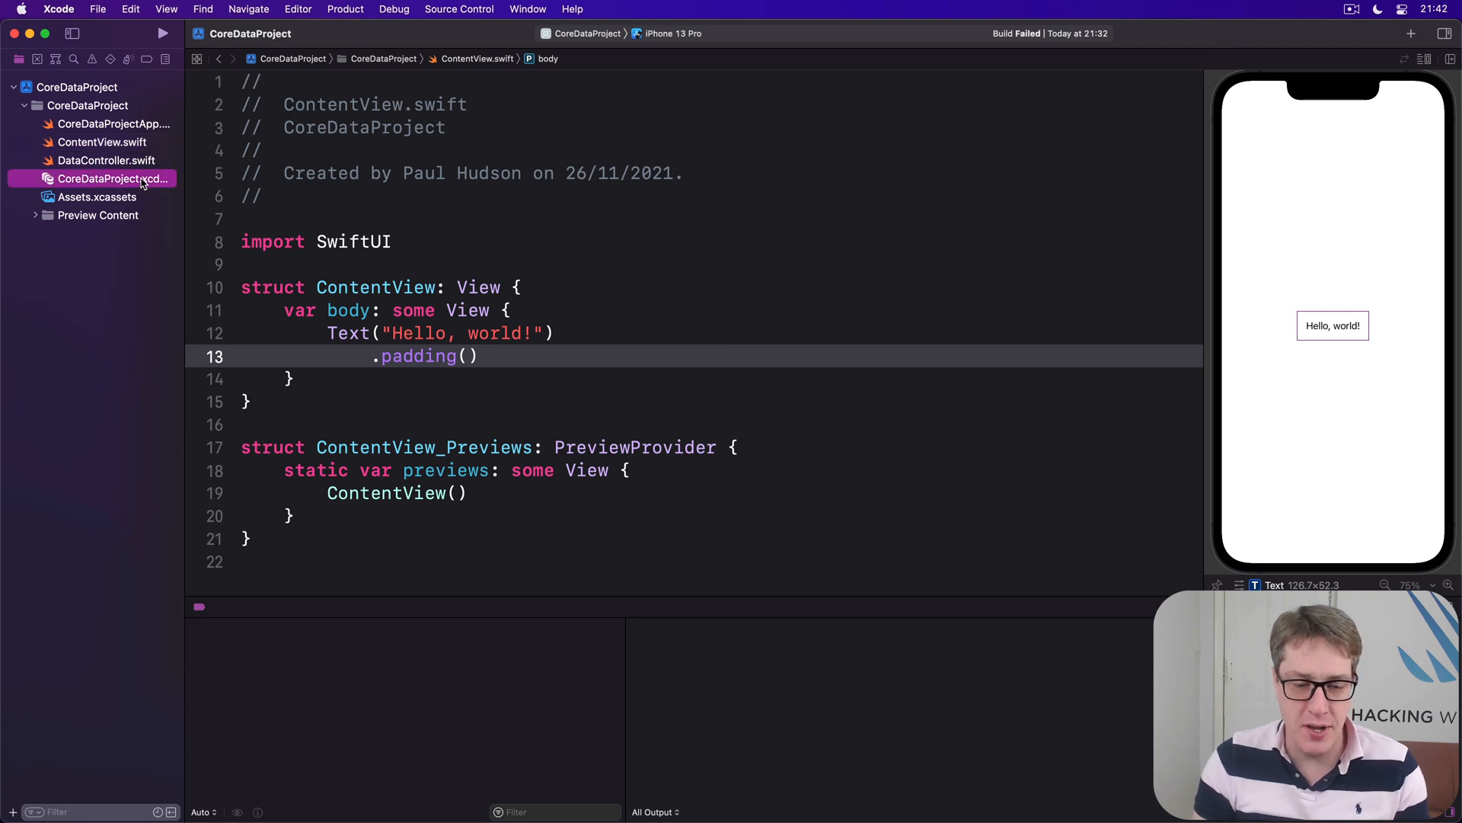
pyautogui.click(113, 178)
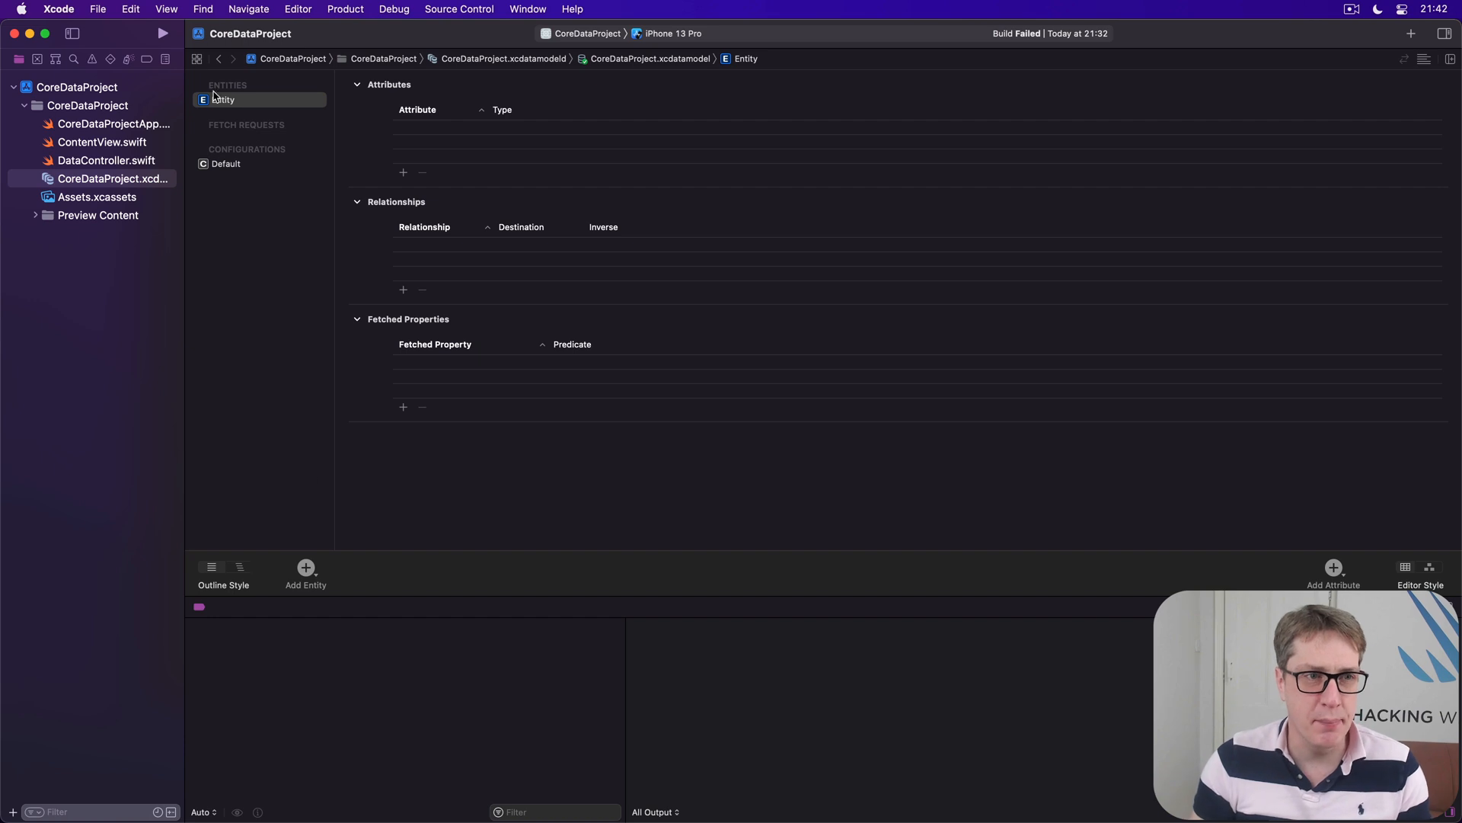
pyautogui.write('Movie')
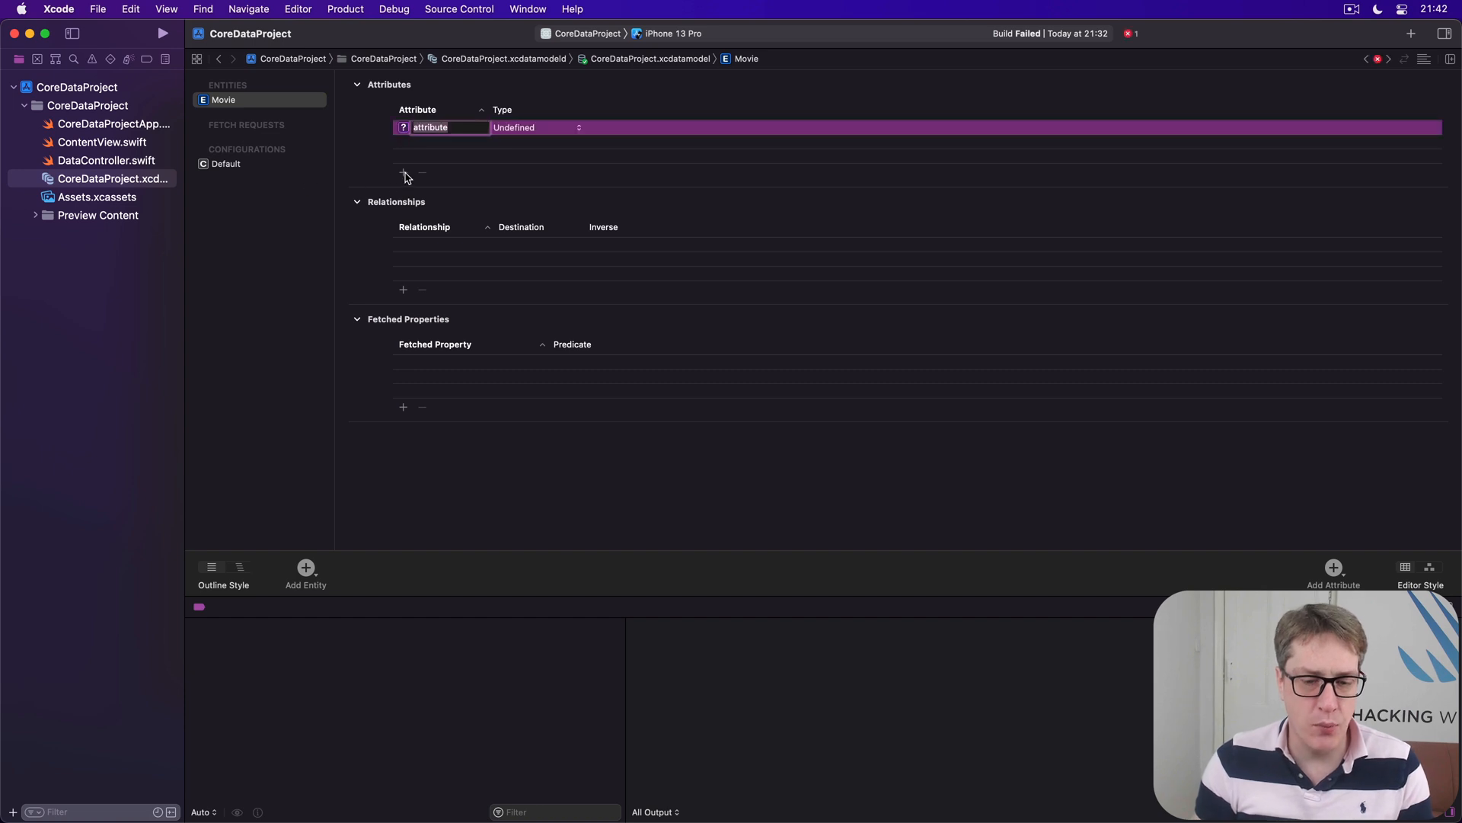
# Give Movie String attributes title and director and an Integer 16 attribute year.
pyautogui.write('title')
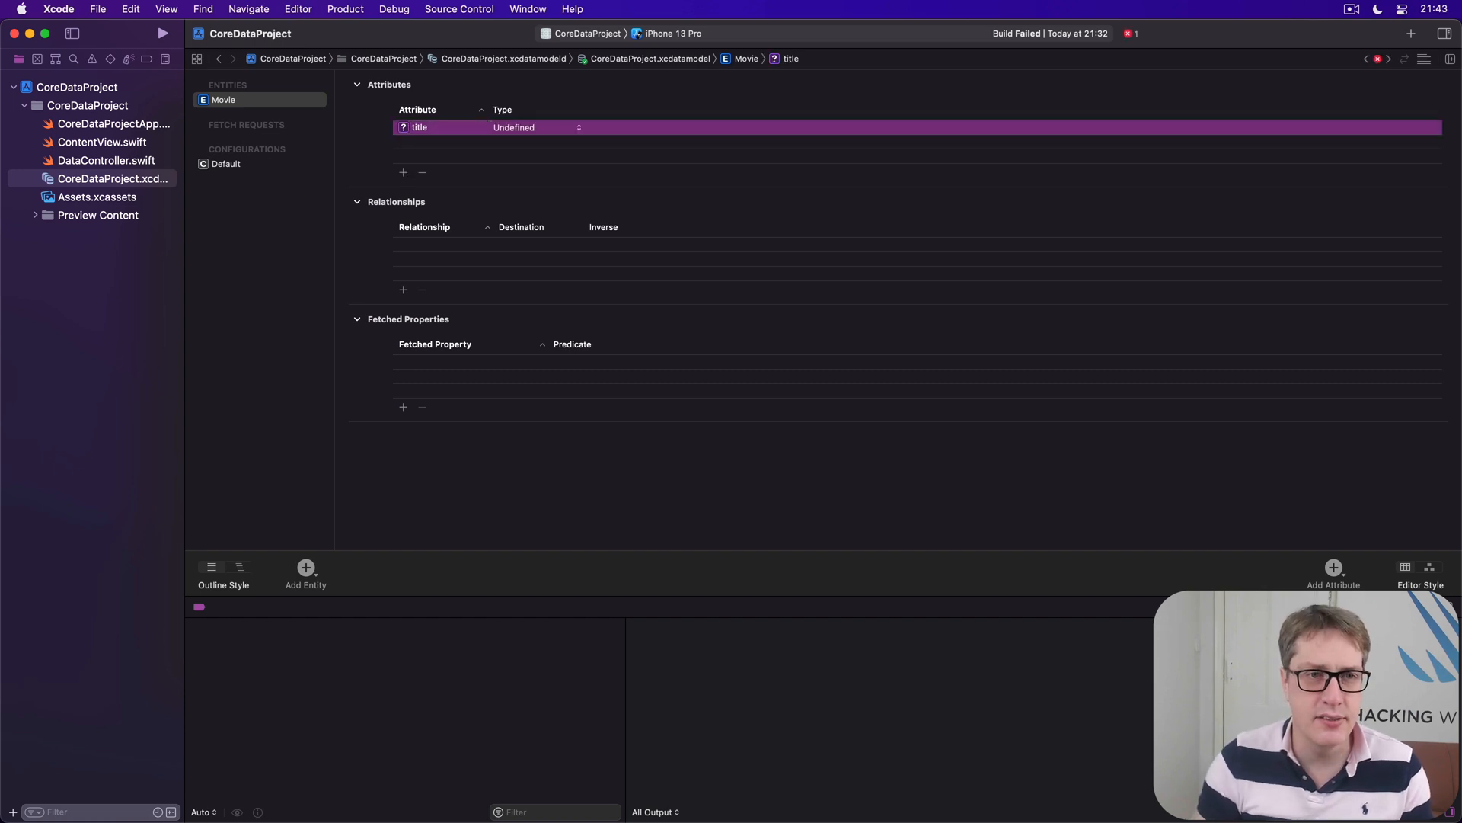
pyautogui.click(536, 128)
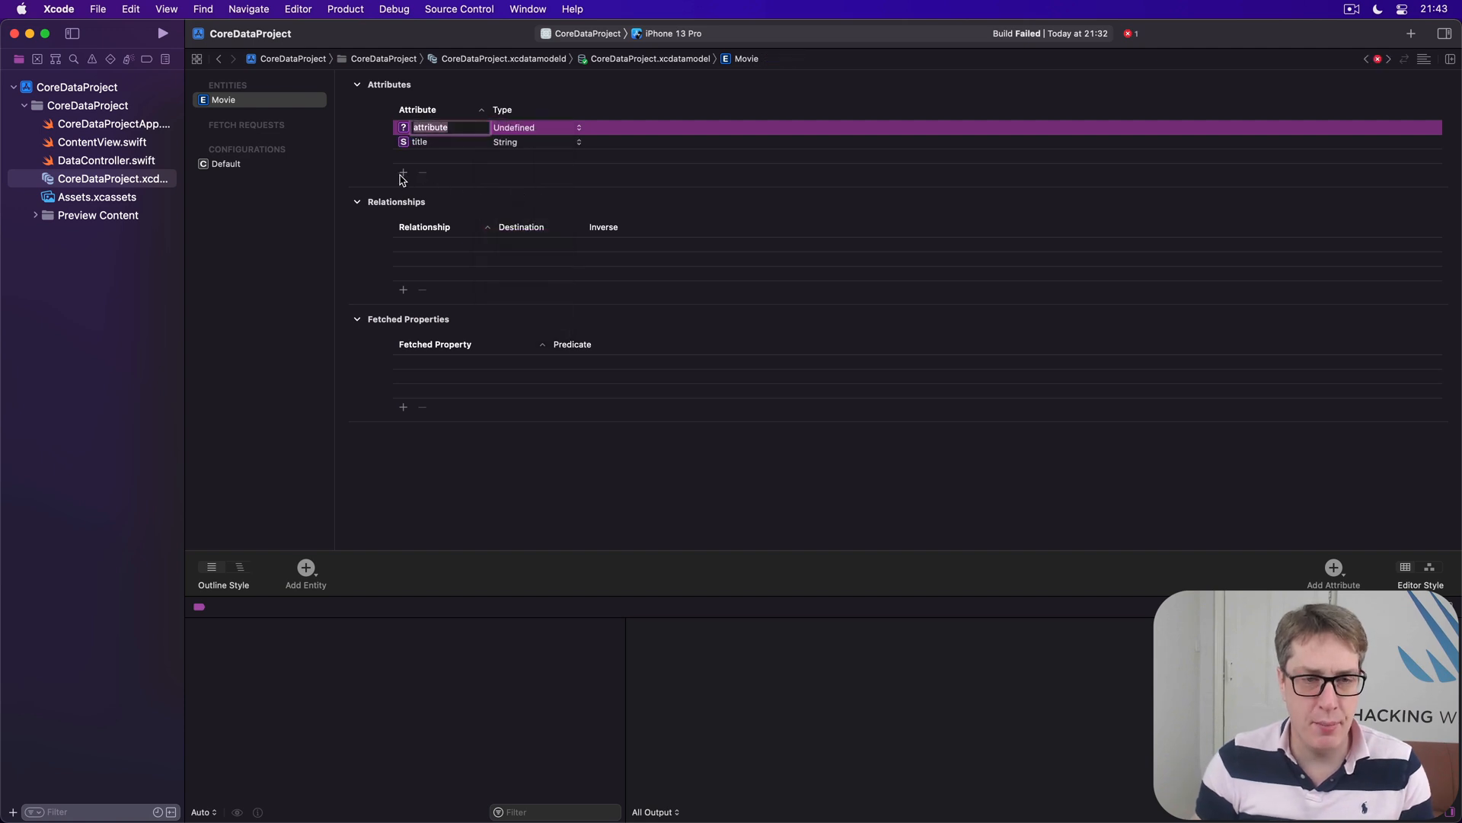
pyautogui.write('director')
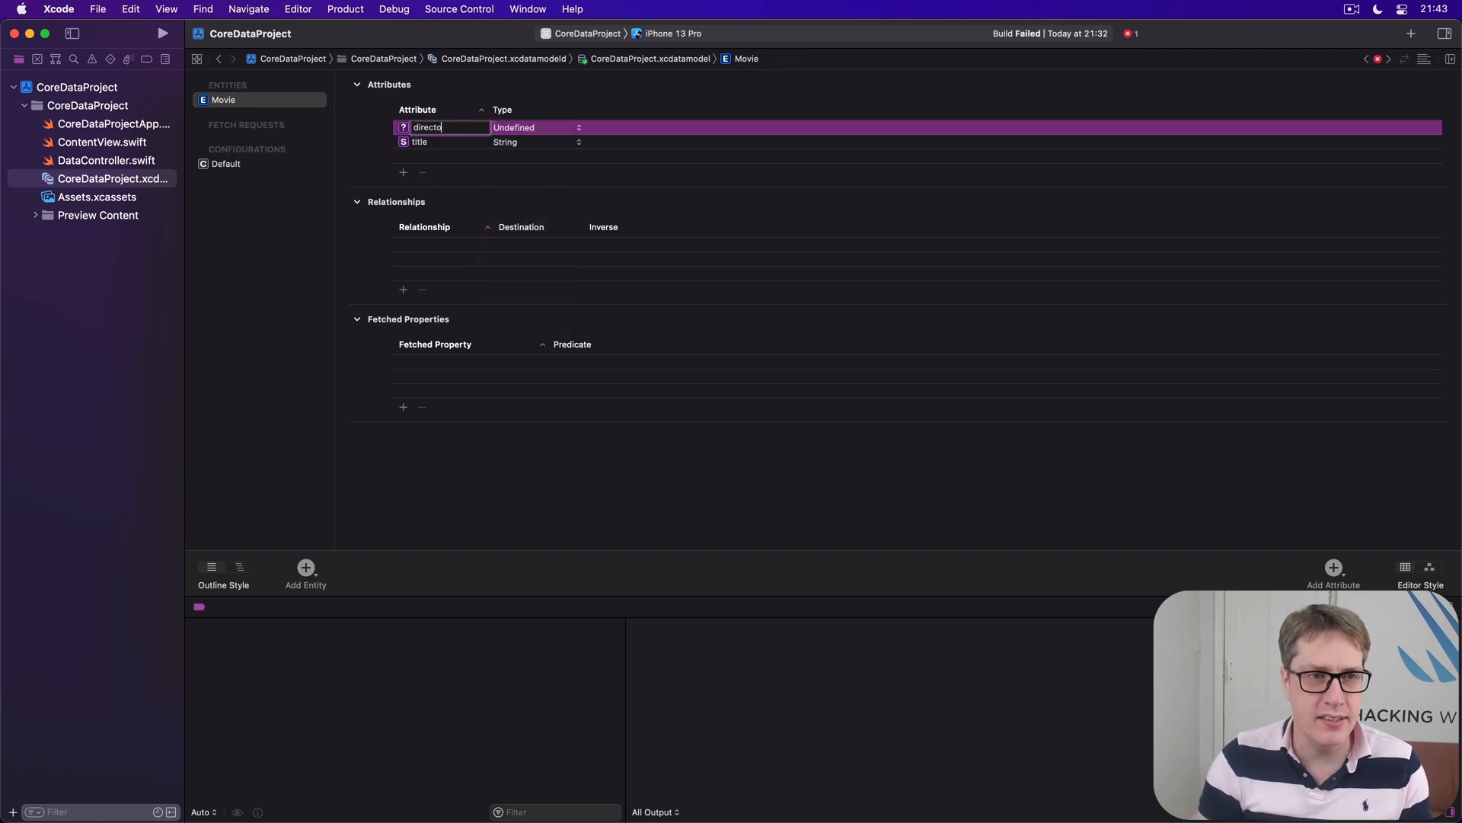
pyautogui.click(539, 127)
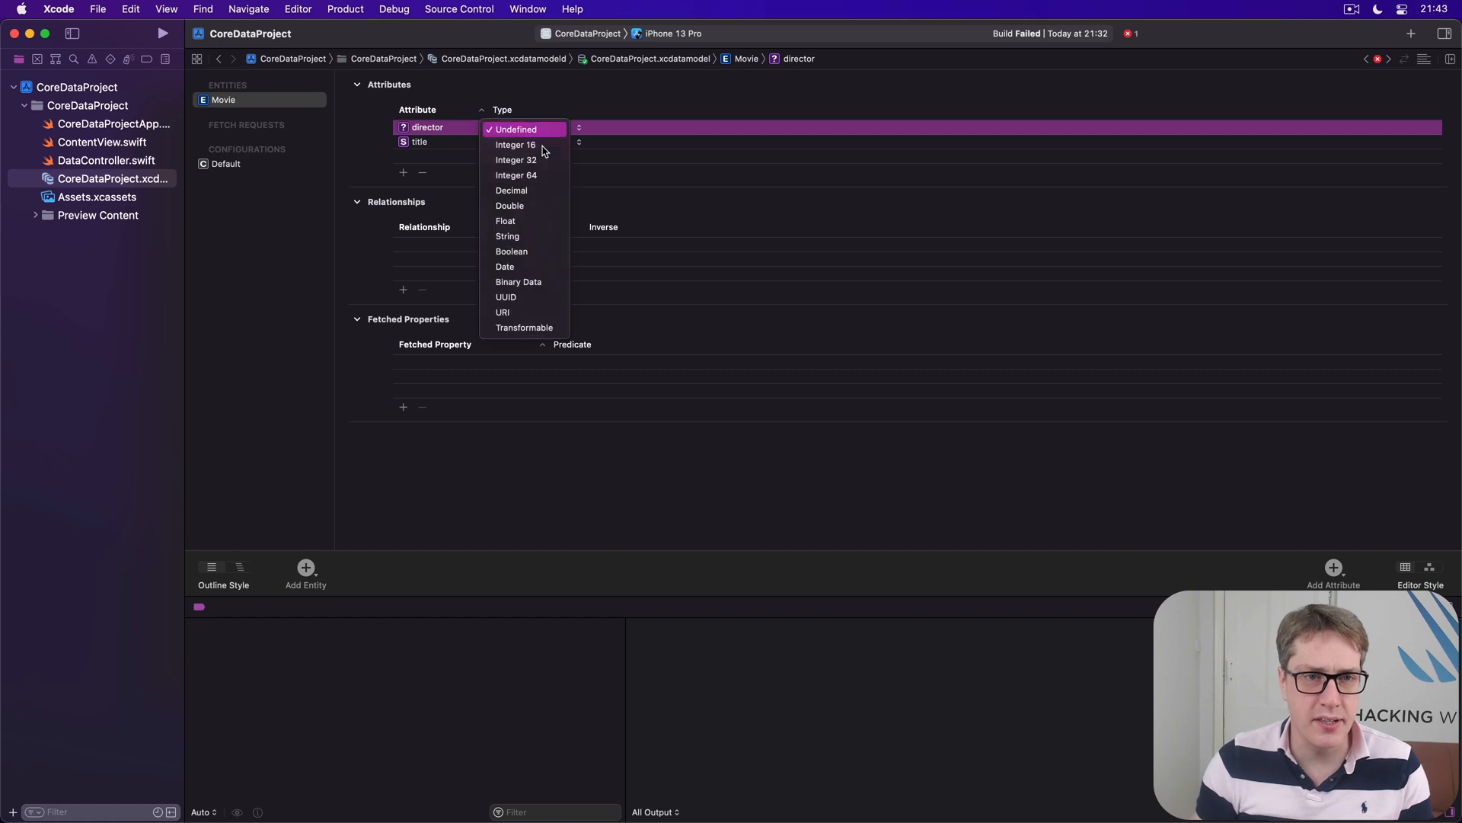
pyautogui.click(507, 236)
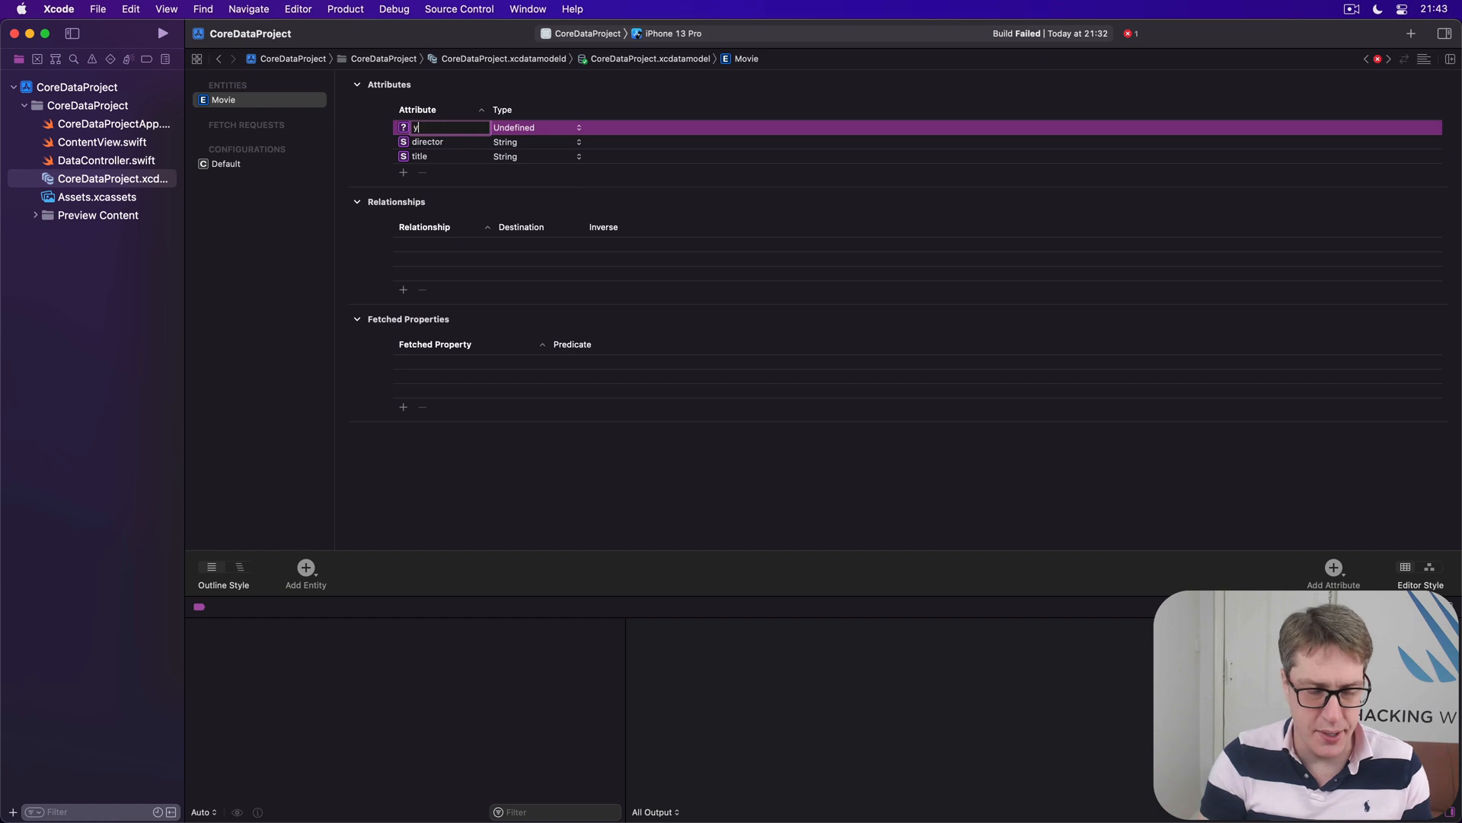
pyautogui.write('year')
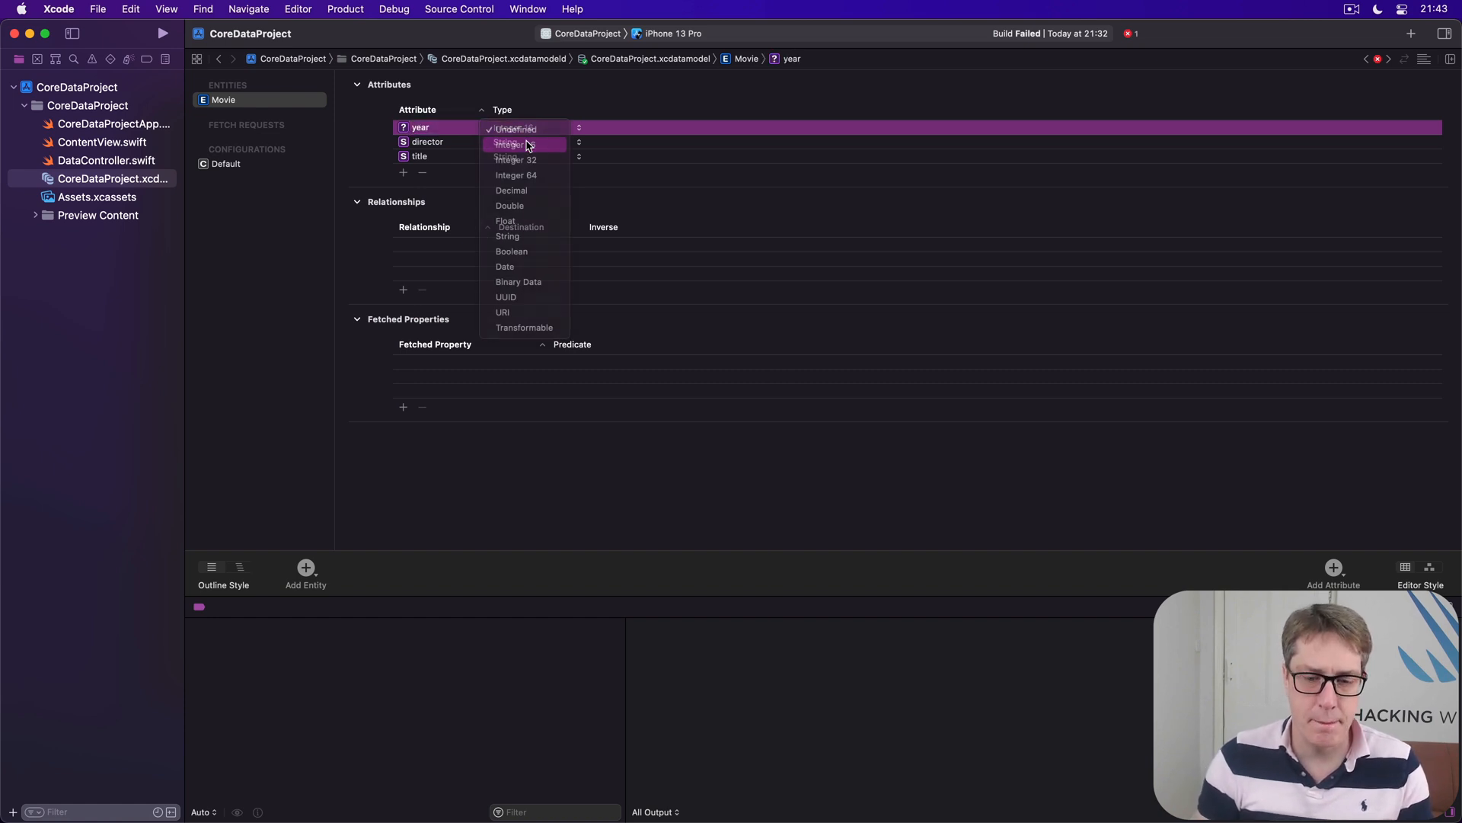
pyautogui.click(516, 145)
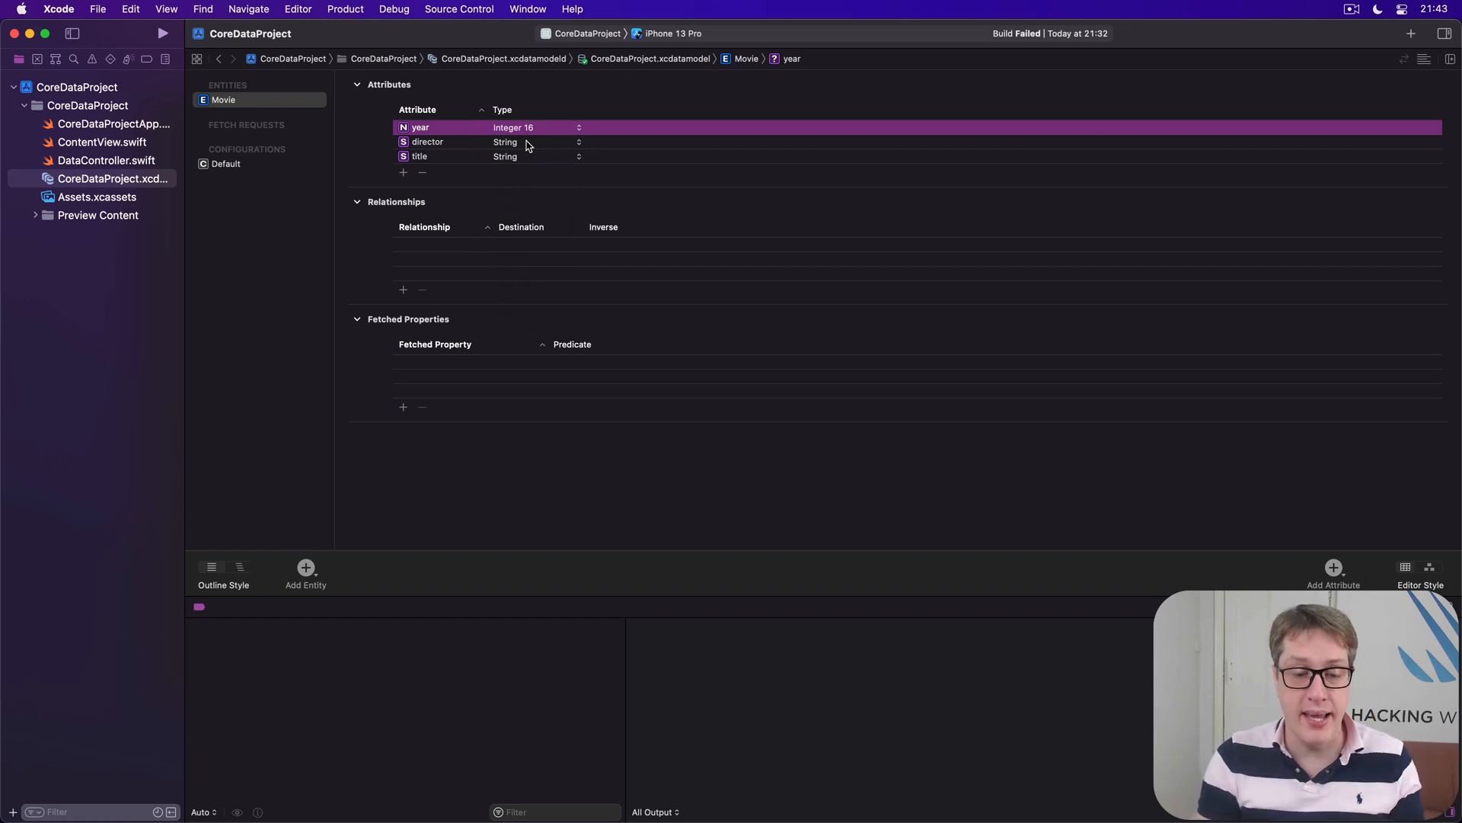
pyautogui.moveTo(294, 8)
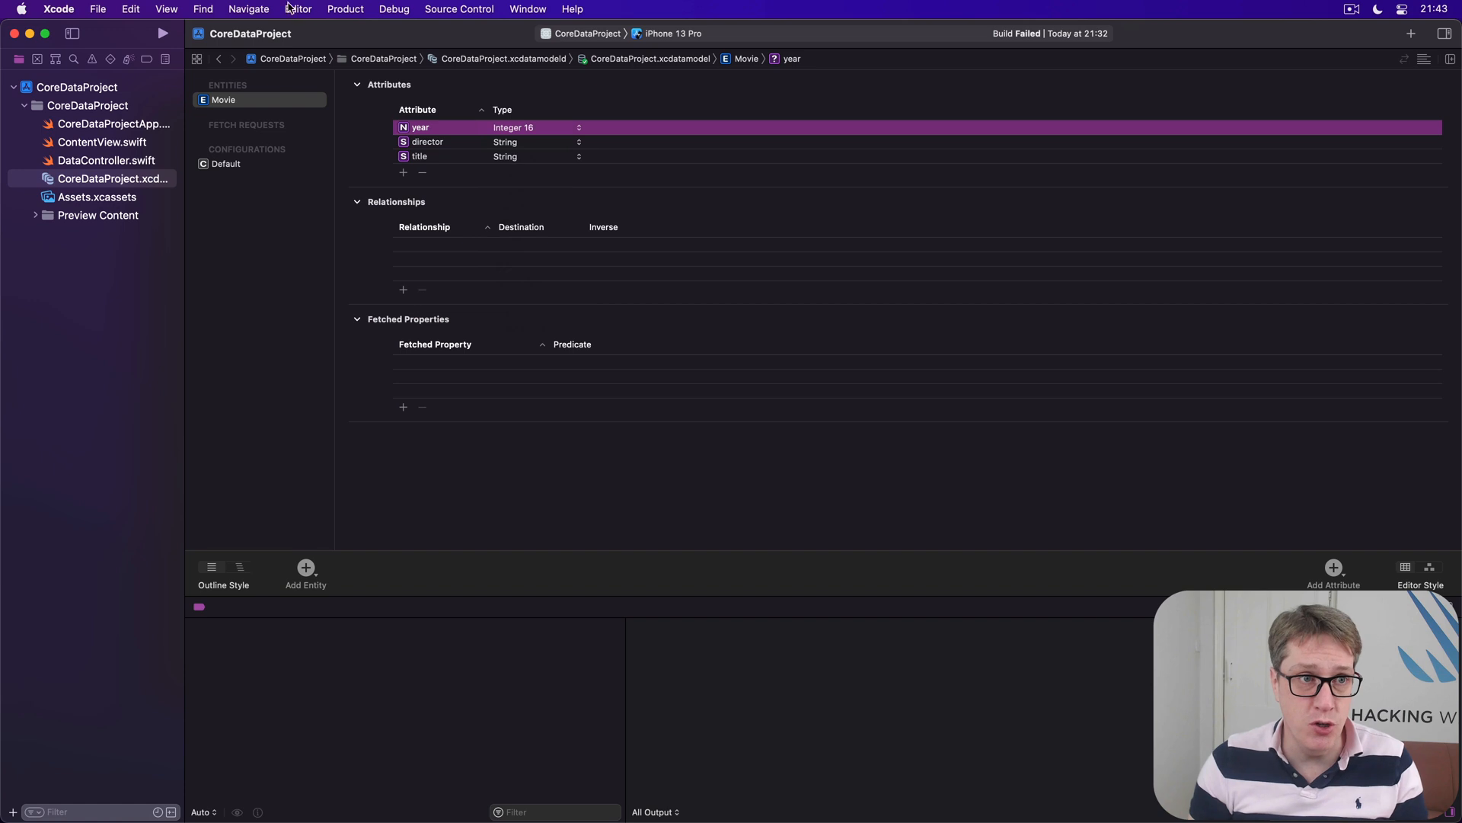
# Choose View > Inspectors > Data Model to show the Data Model inspector.
pyautogui.click(166, 9)
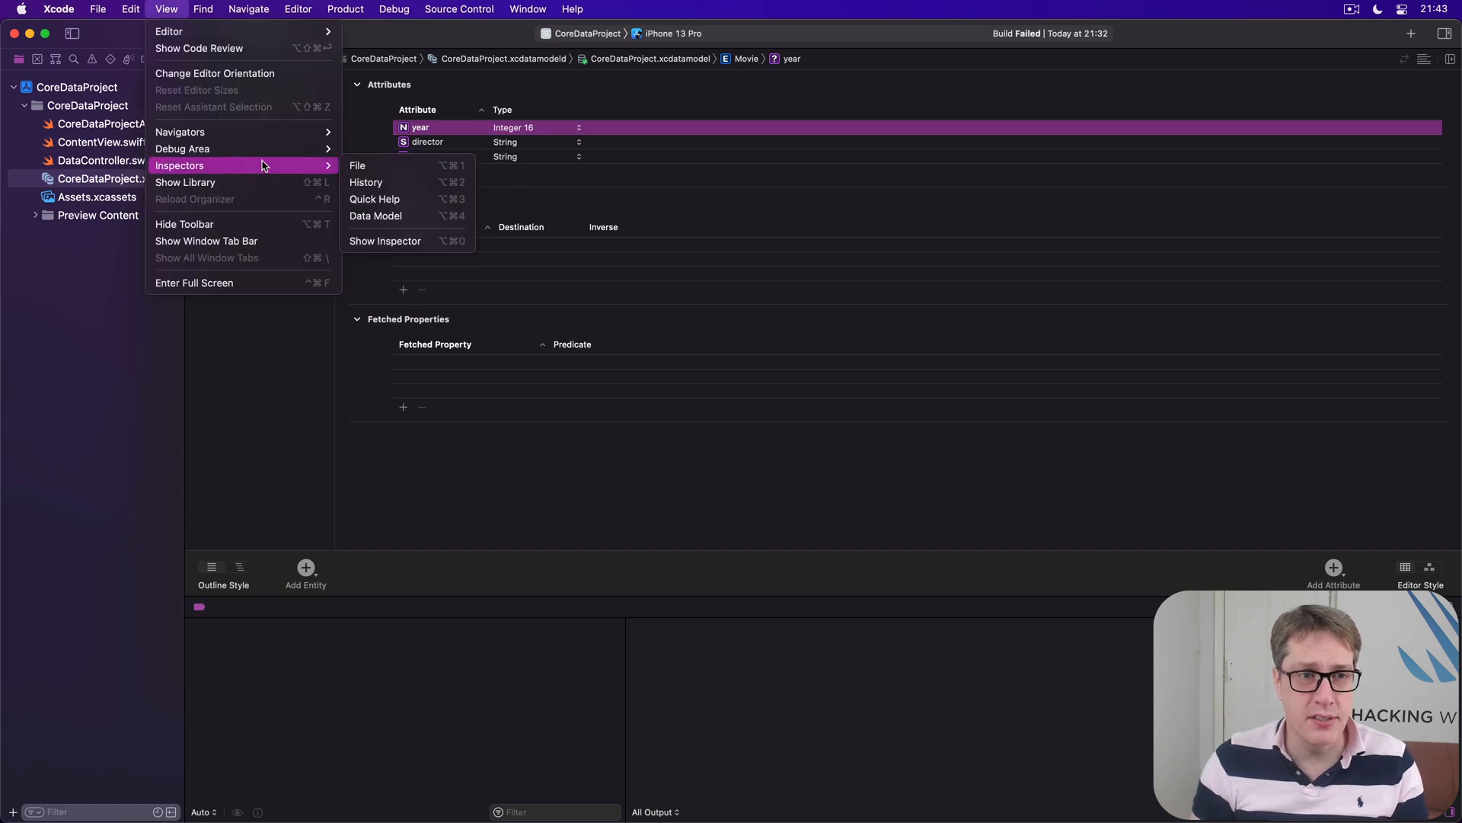
pyautogui.moveTo(375, 216)
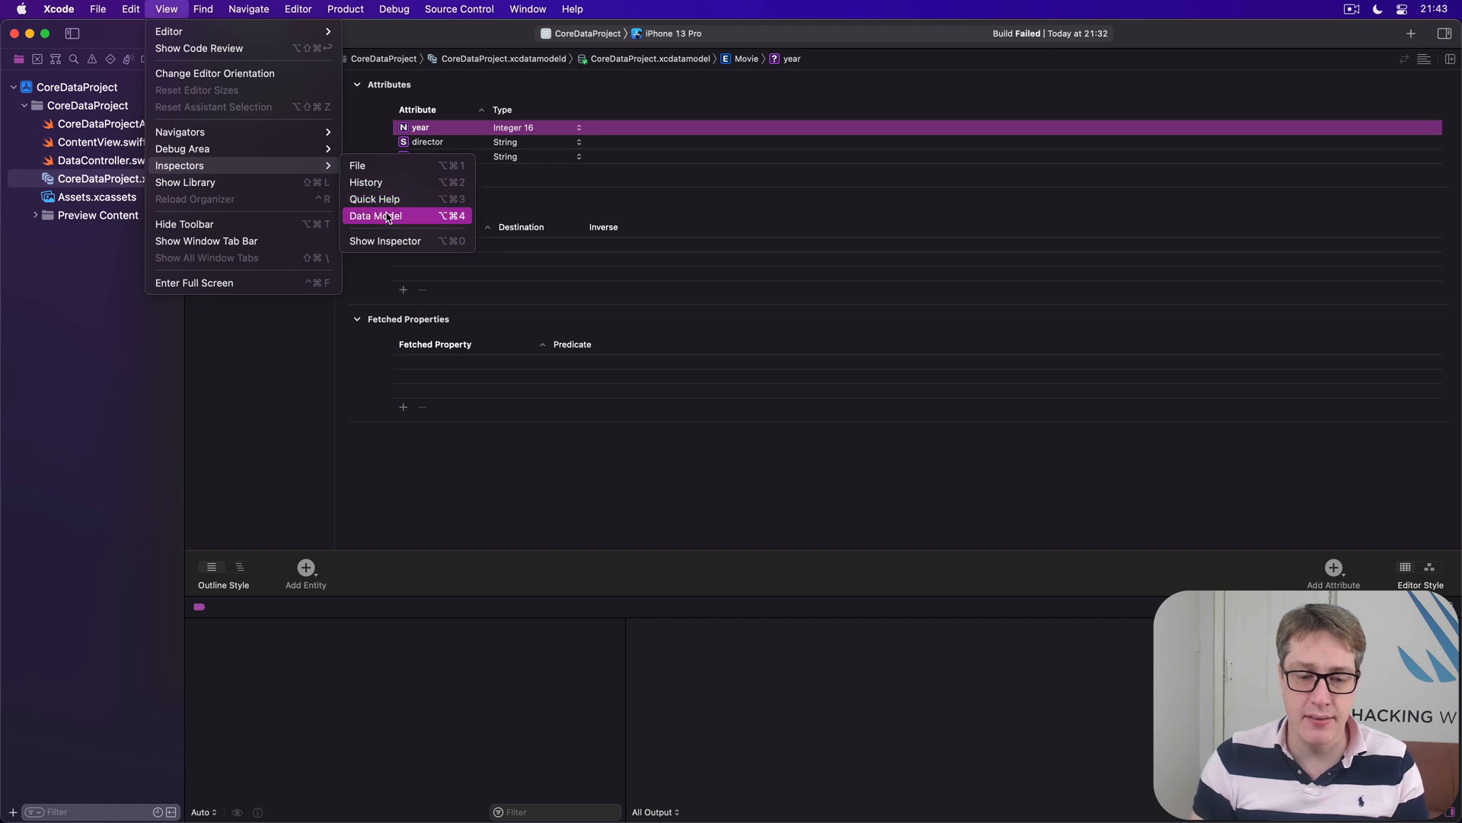
pyautogui.moveTo(404, 220)
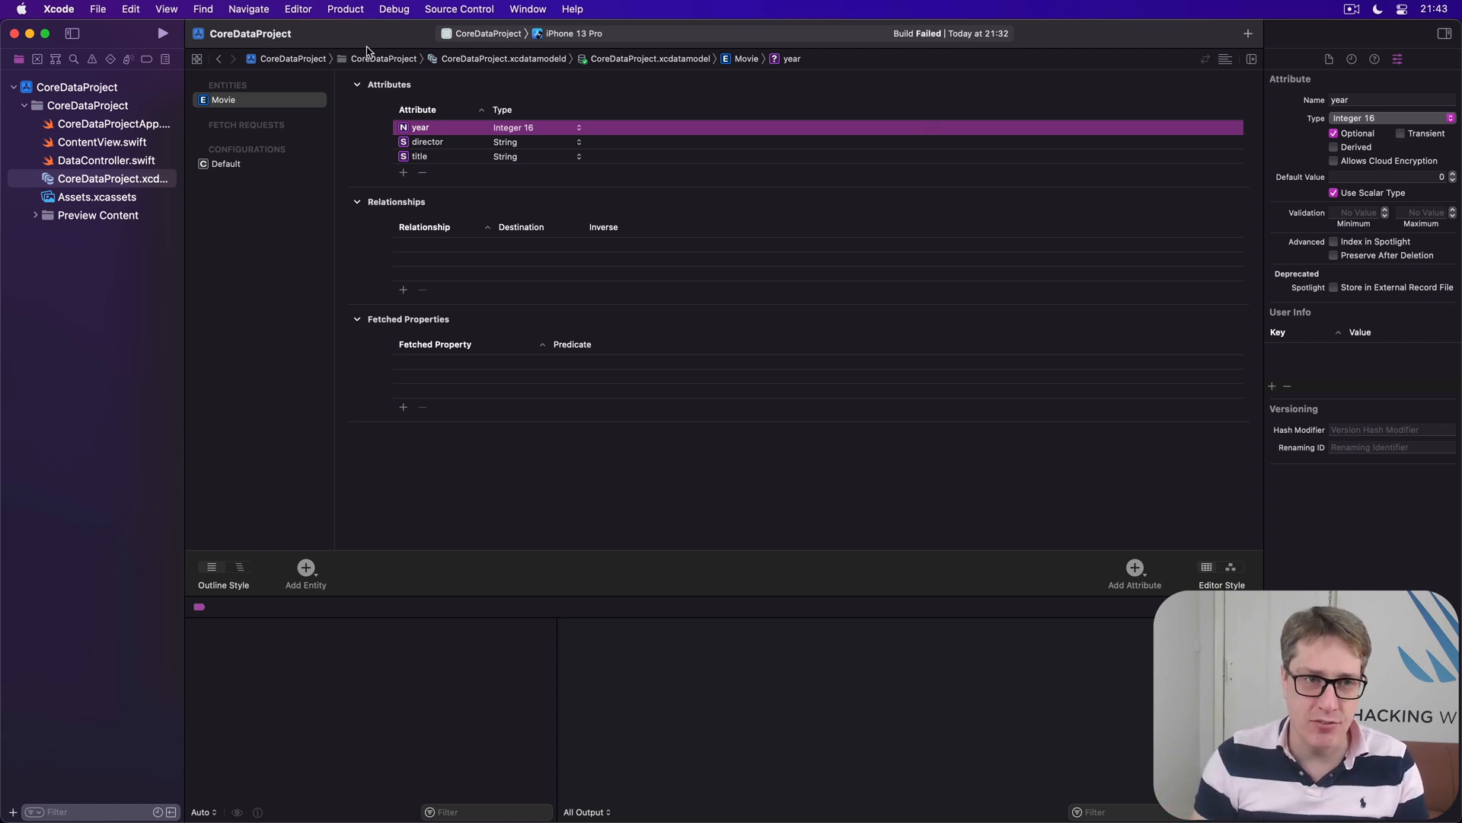
# Select the Movie entity and switch its Codegen from Class Definition to Manual/None.
pyautogui.click(223, 100)
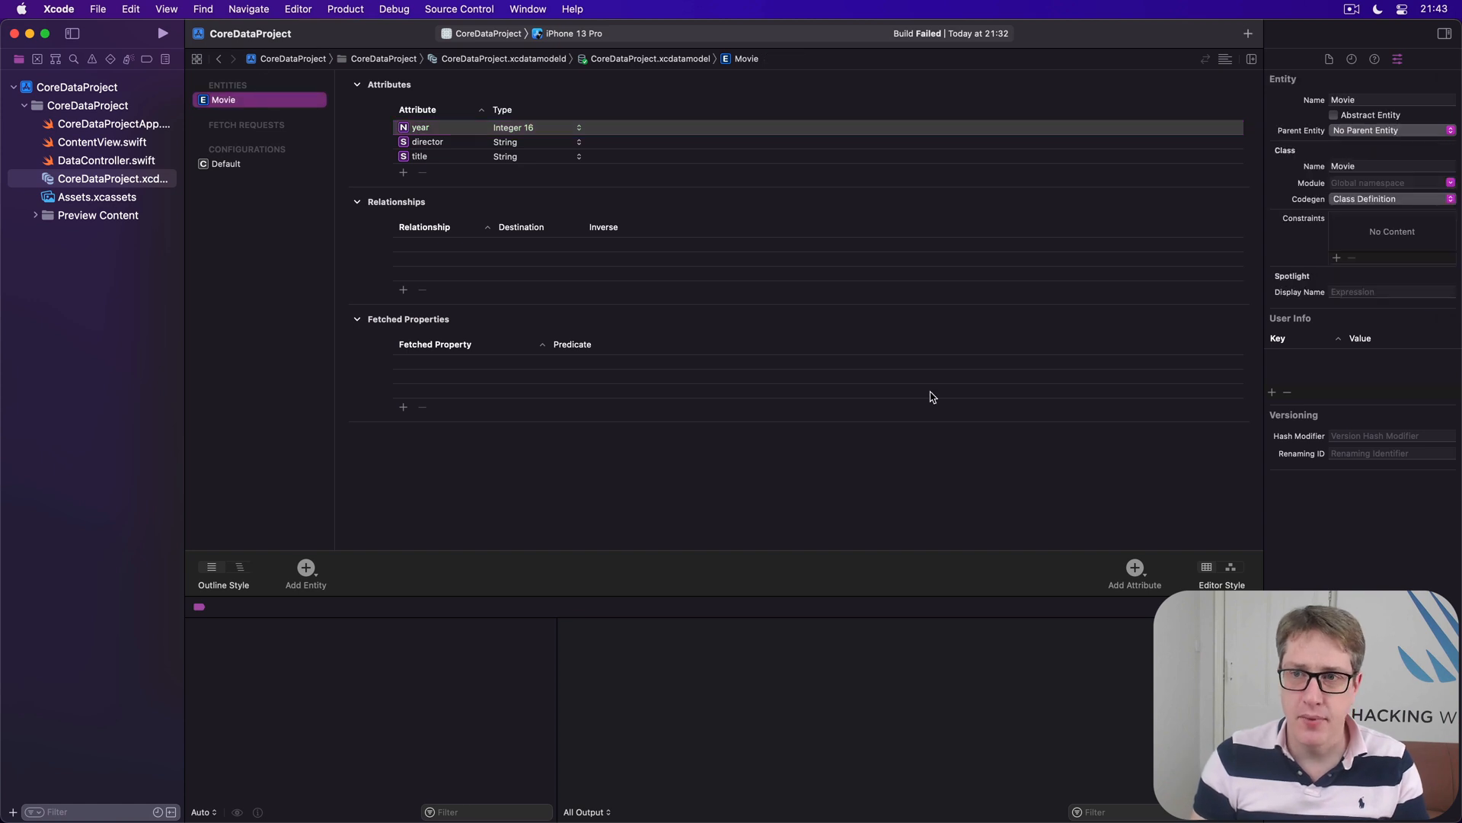
pyautogui.moveTo(1391, 147)
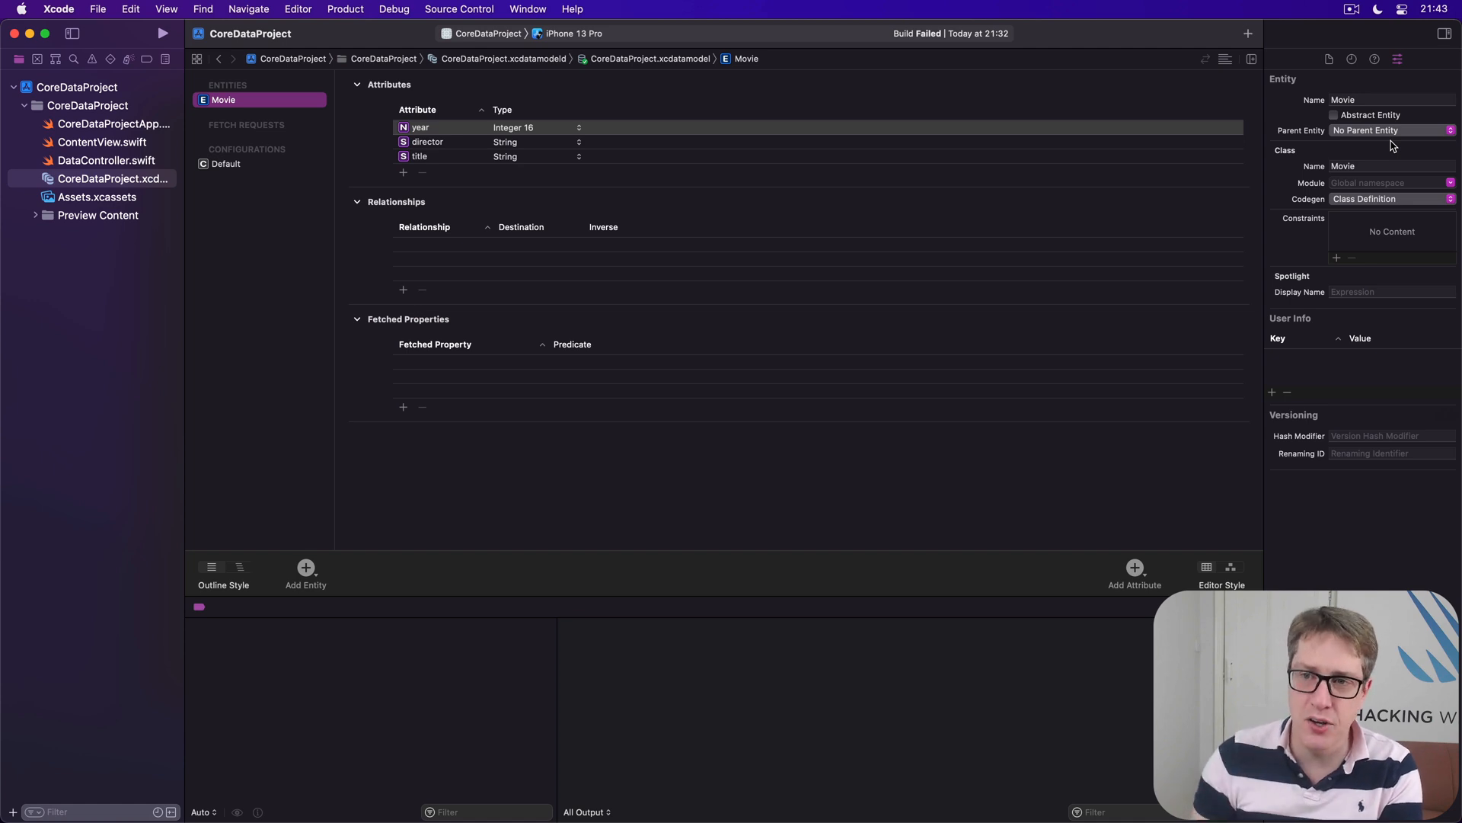
pyautogui.moveTo(1292, 204)
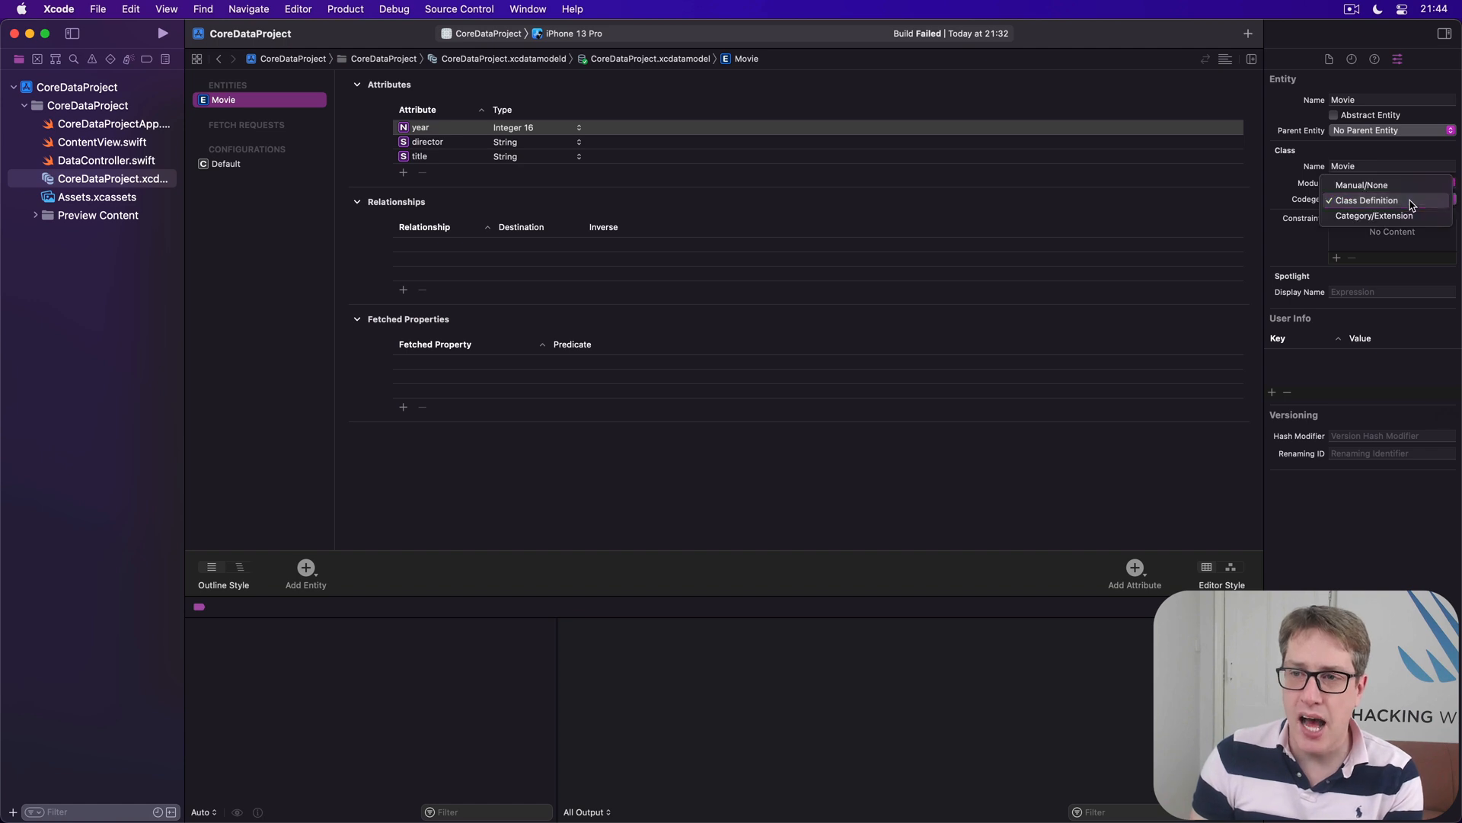
pyautogui.moveTo(1361, 185)
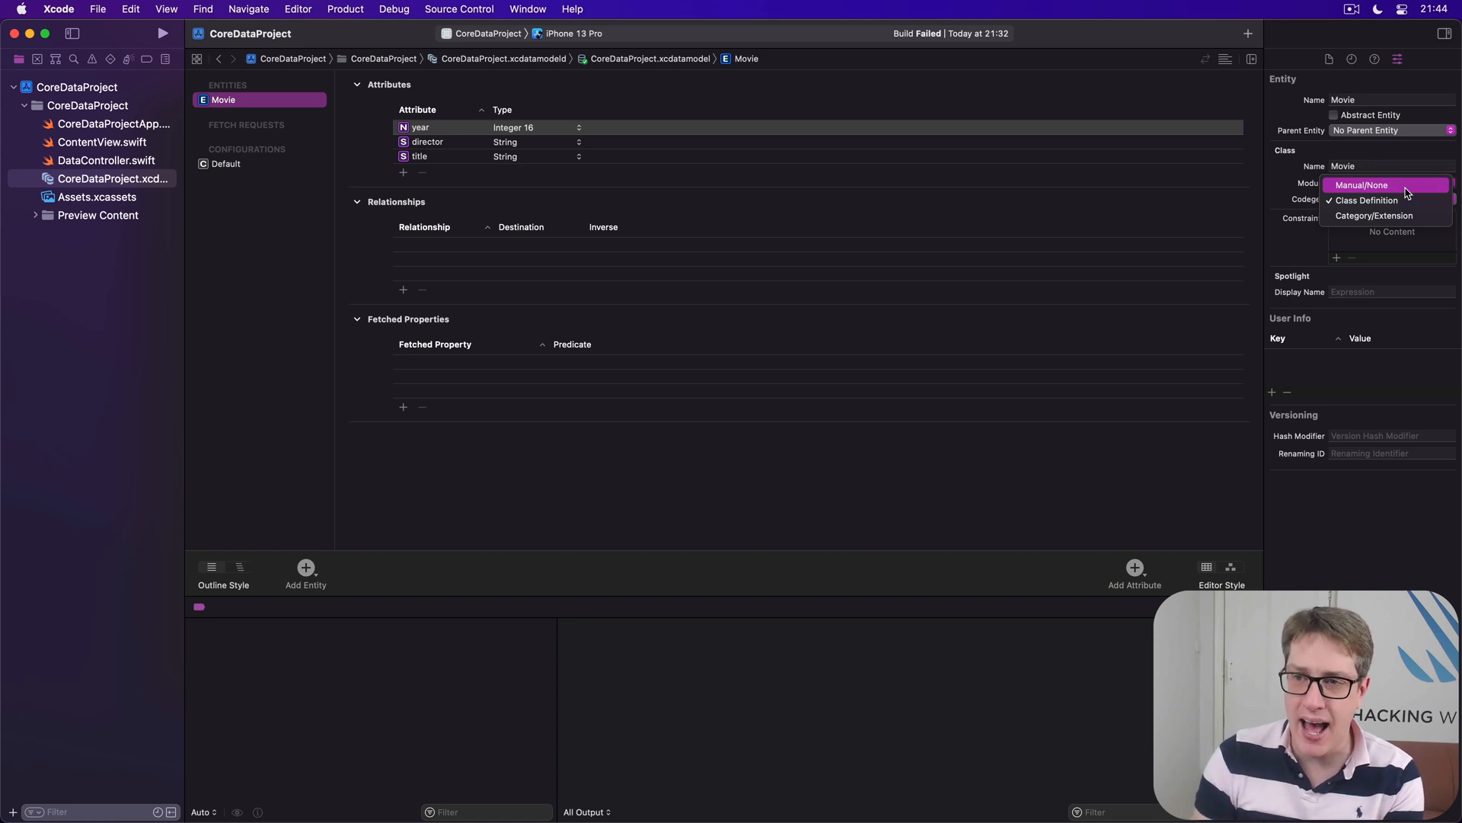
pyautogui.click(1361, 183)
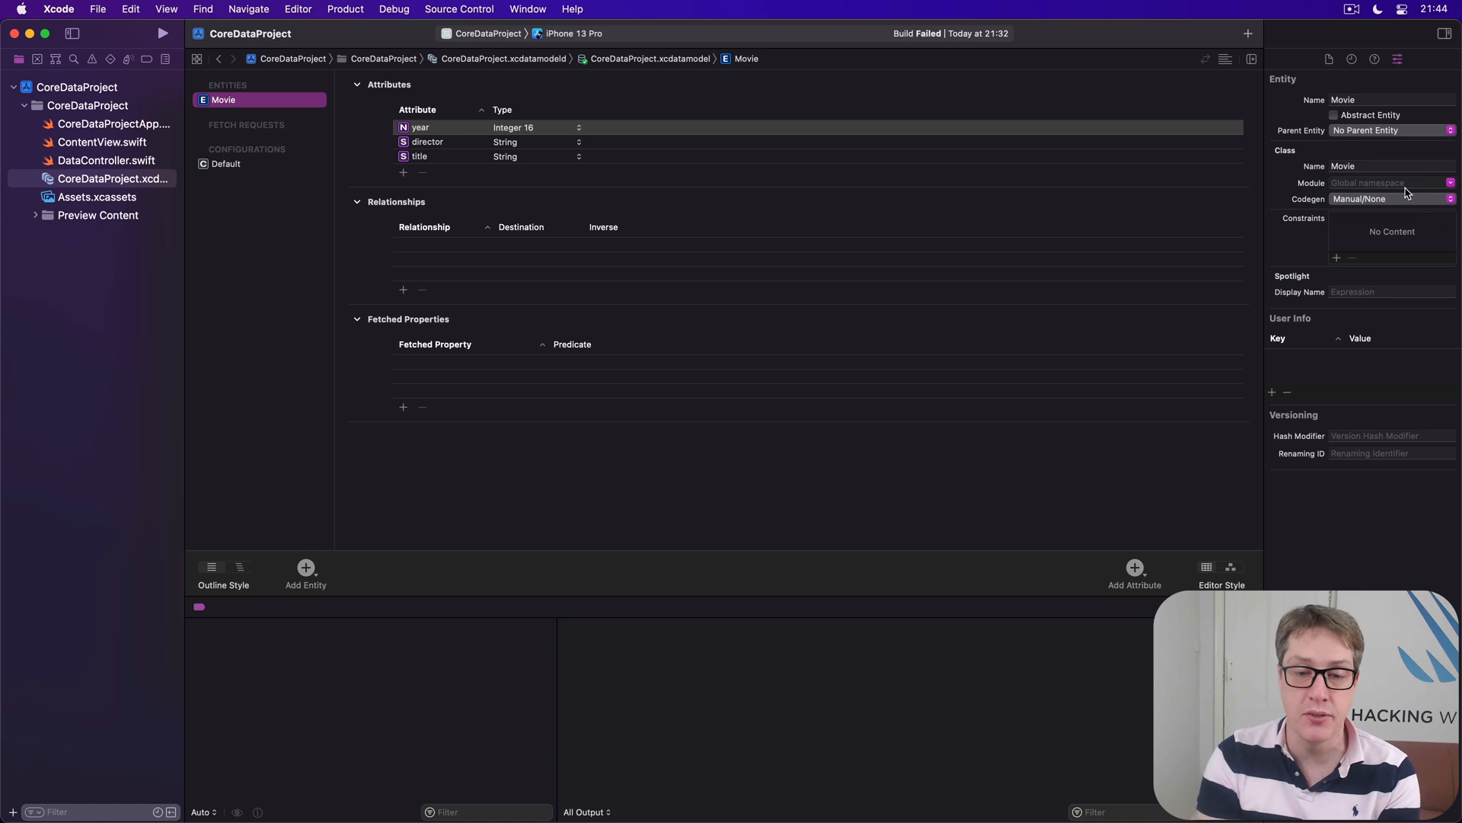
pyautogui.moveTo(950, 66)
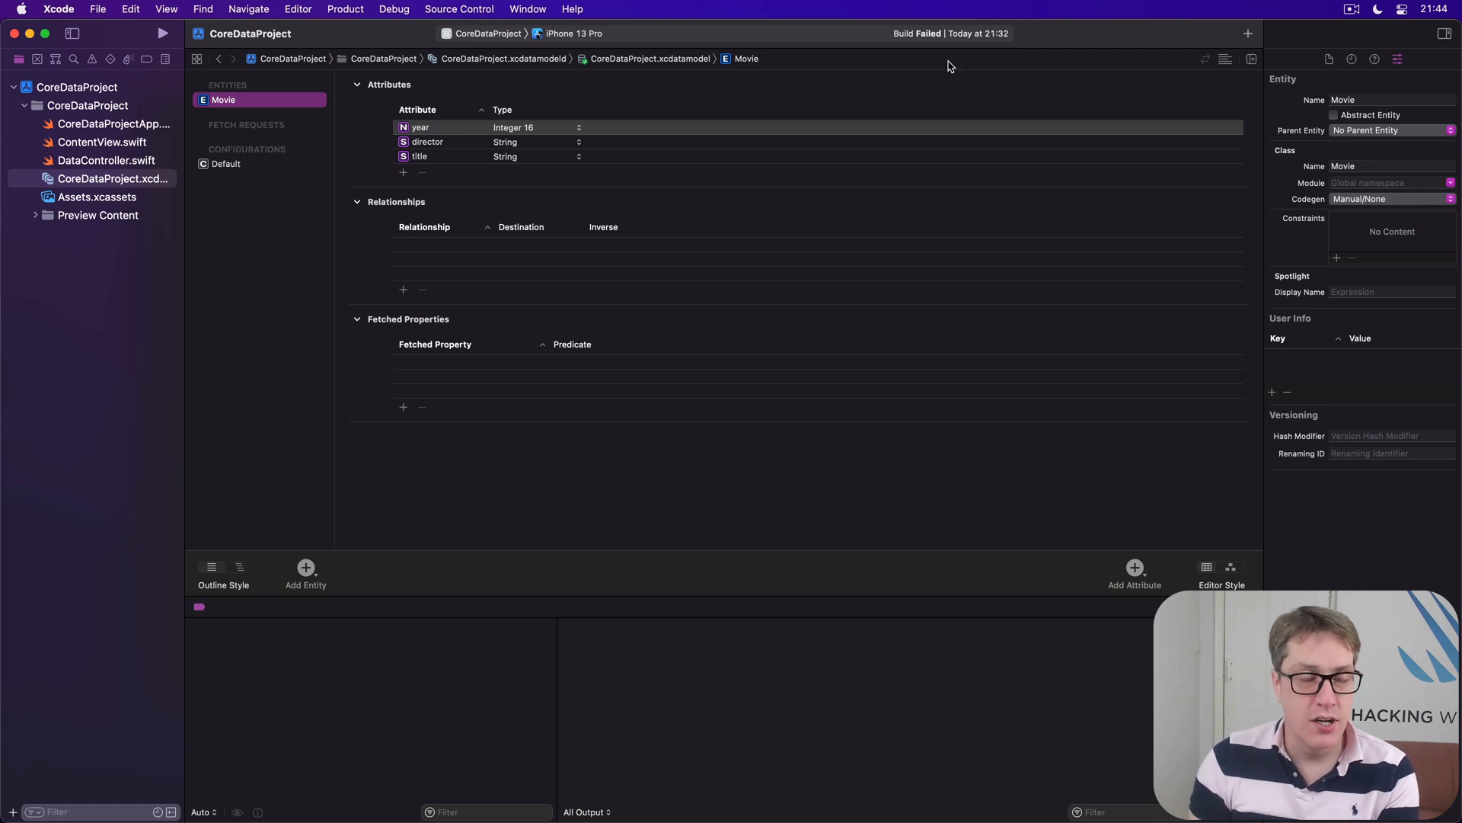
pyautogui.click(298, 9)
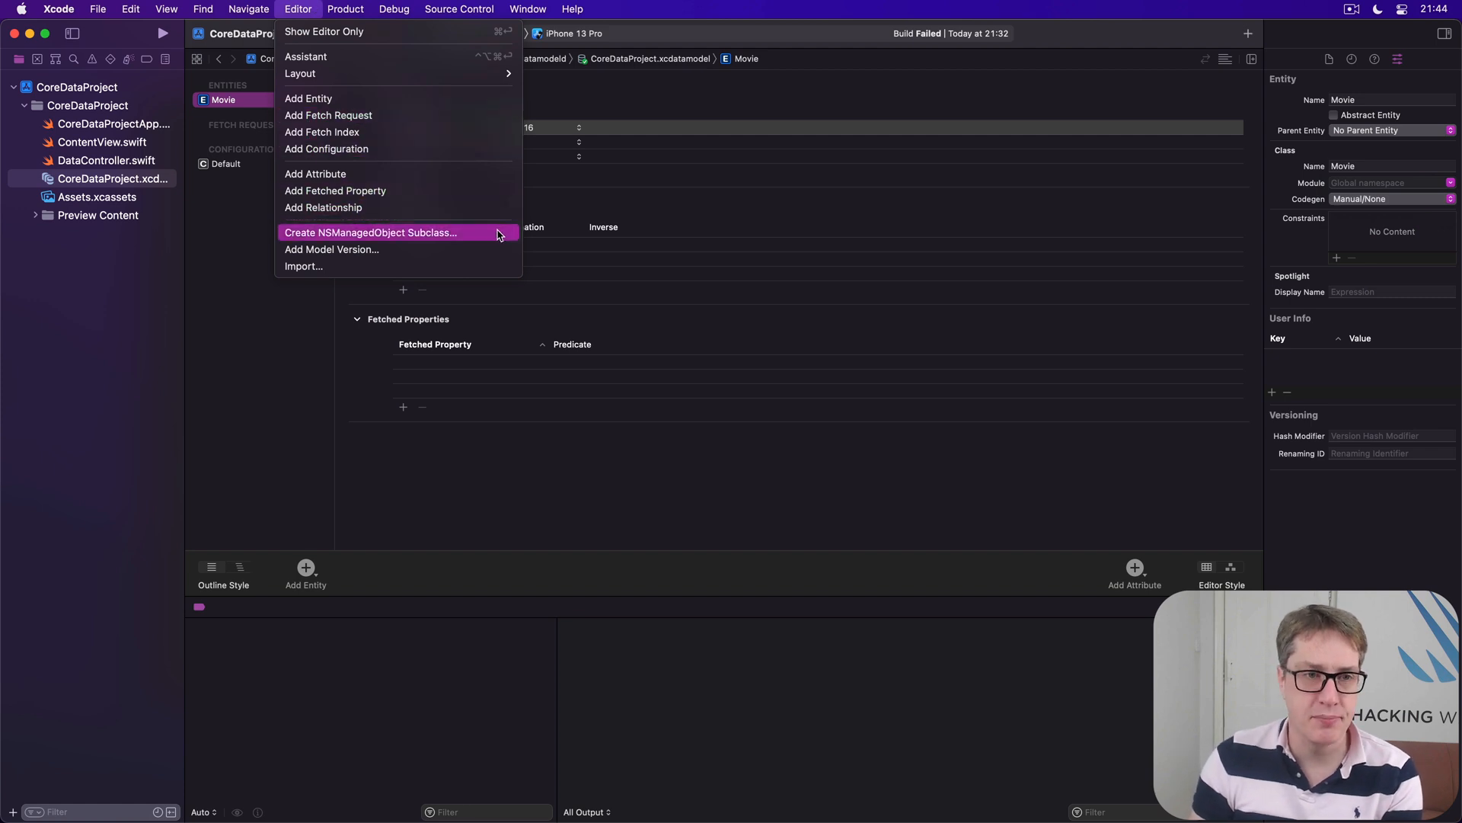
# Generate NSManagedObject subclass files for Movie into the CoreDataProject group.
pyautogui.click(370, 232)
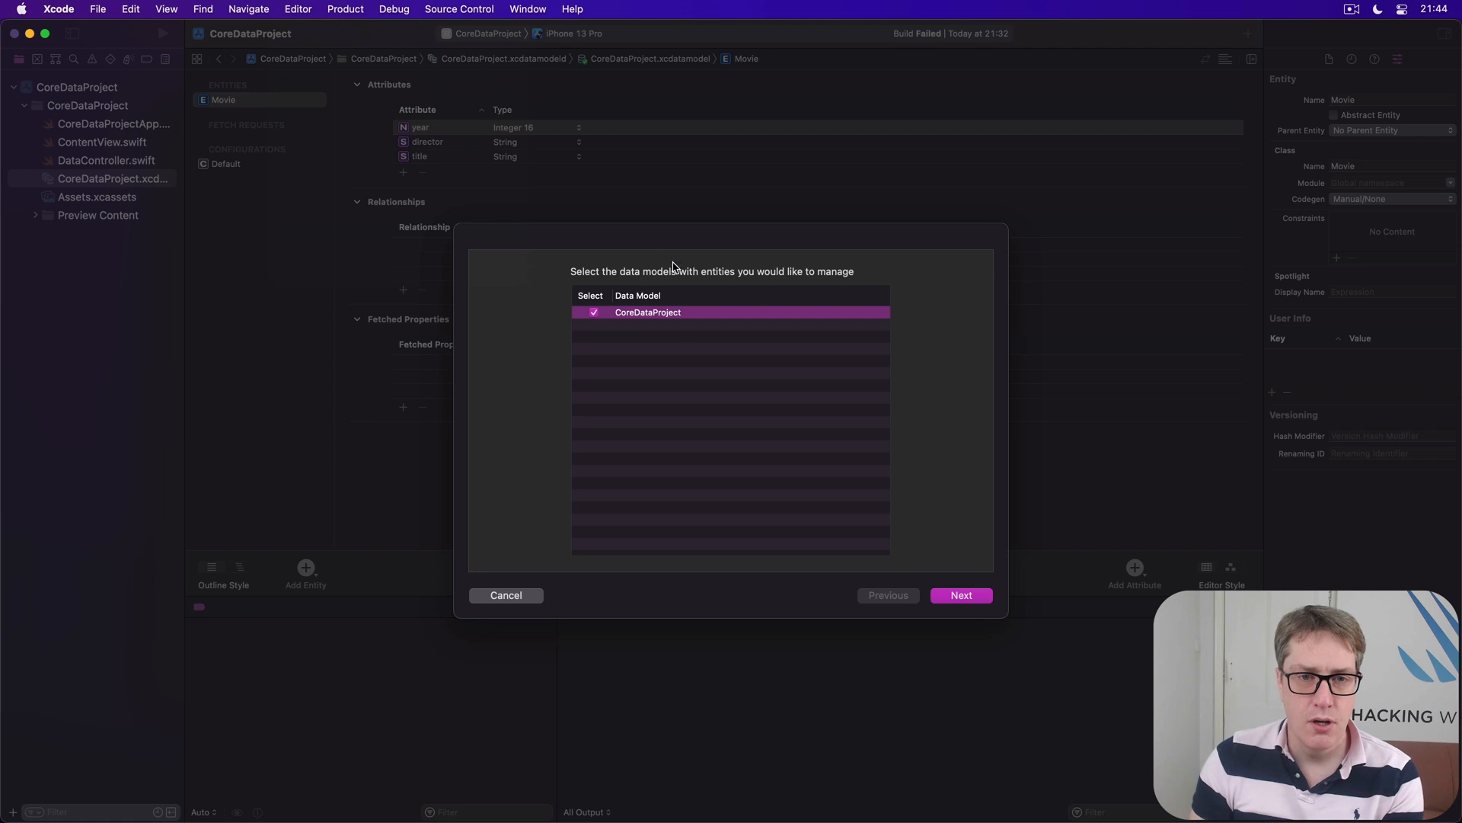
pyautogui.moveTo(837, 447)
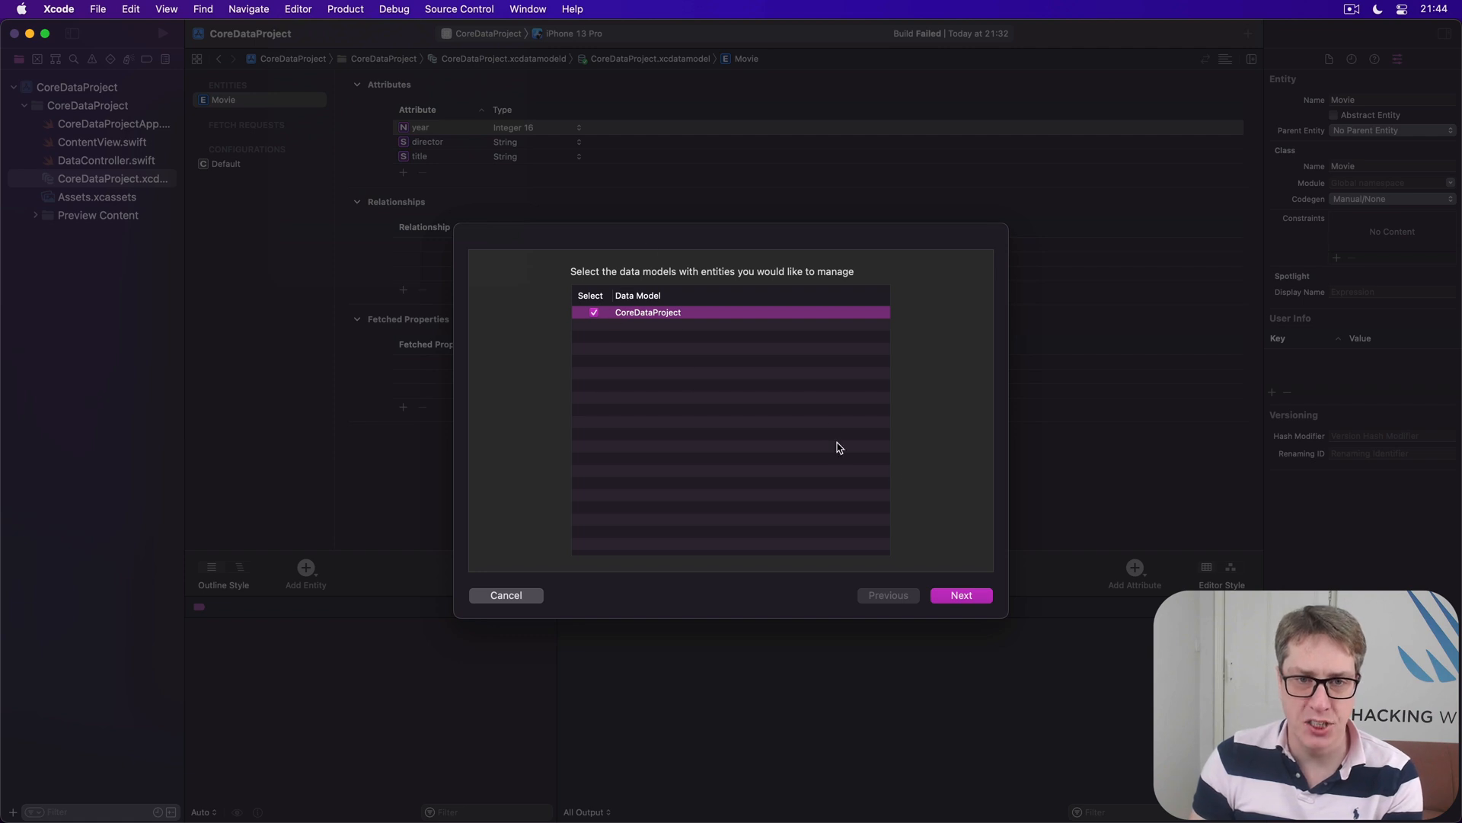
pyautogui.click(960, 594)
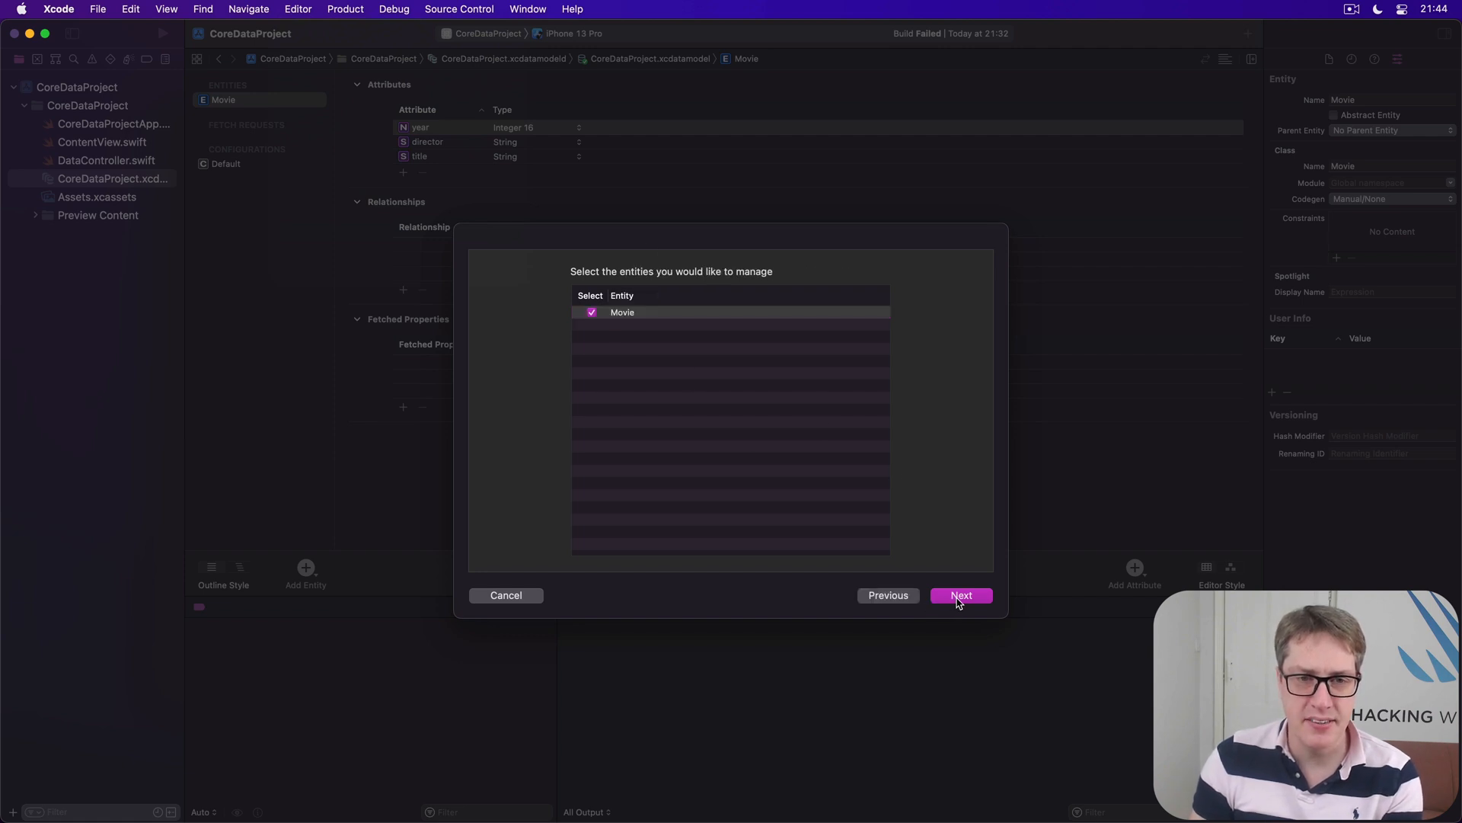
pyautogui.moveTo(935, 572)
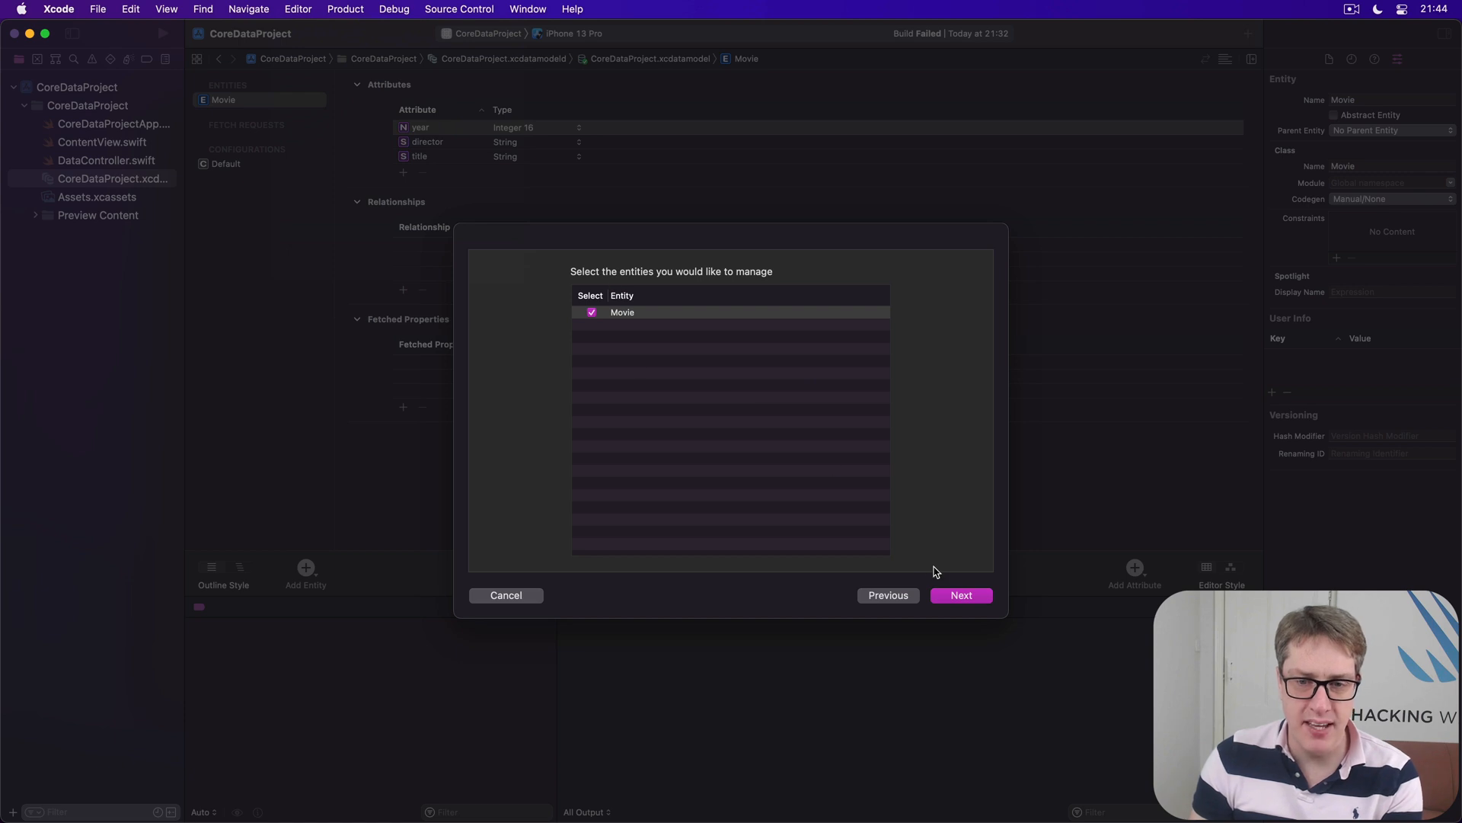
pyautogui.click(960, 595)
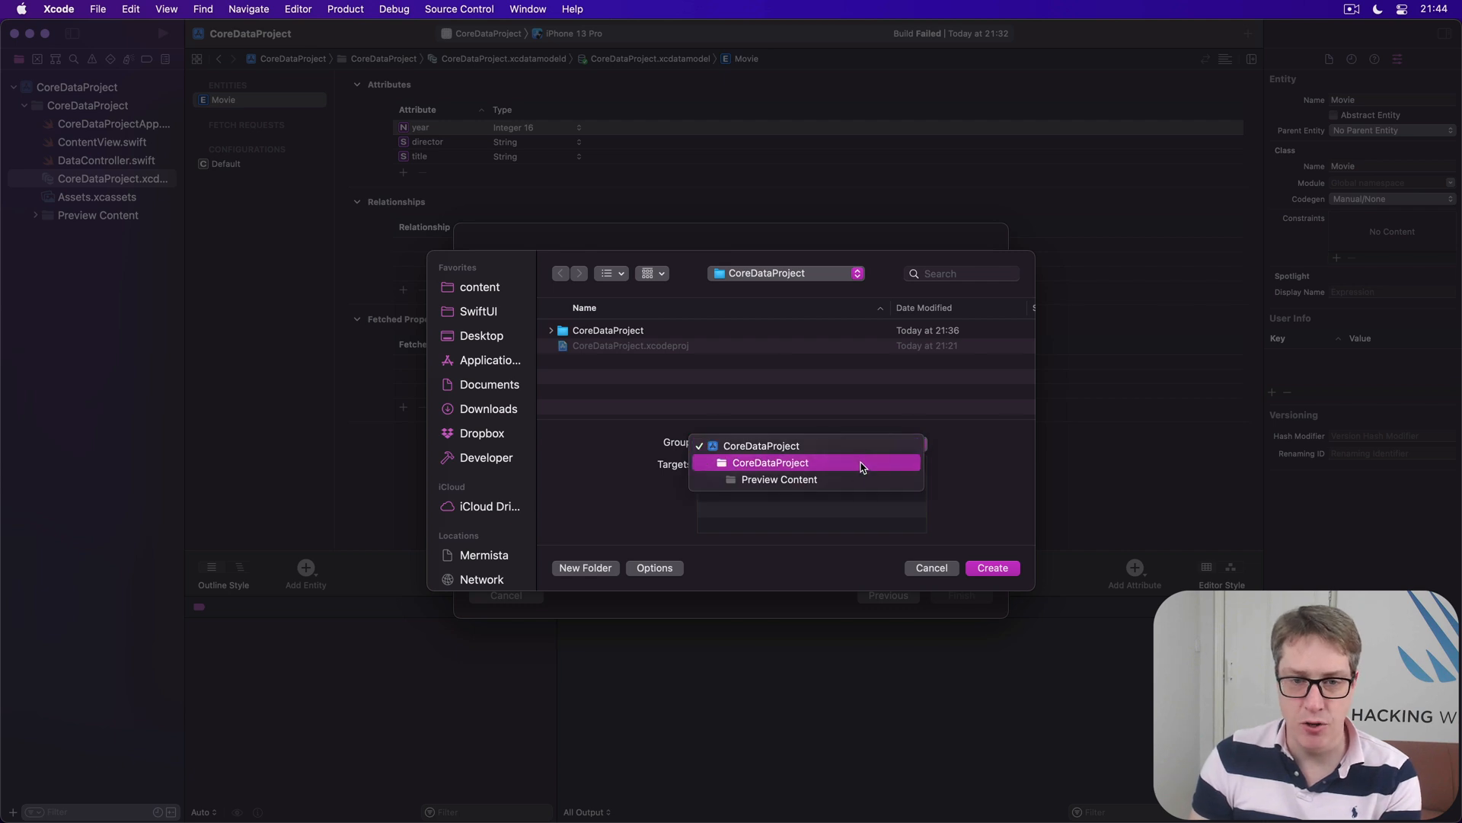
pyautogui.click(770, 463)
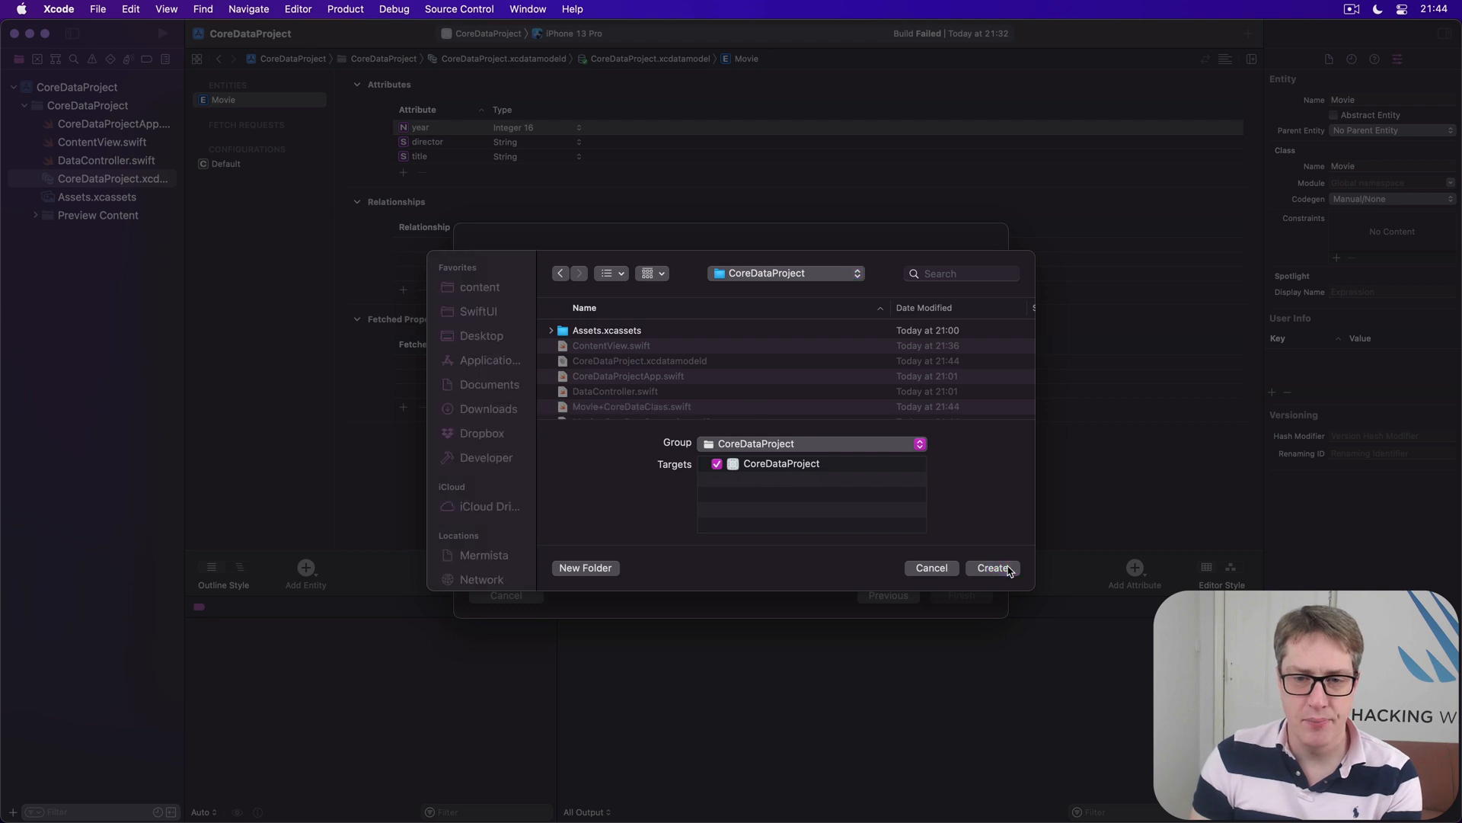
pyautogui.click(992, 568)
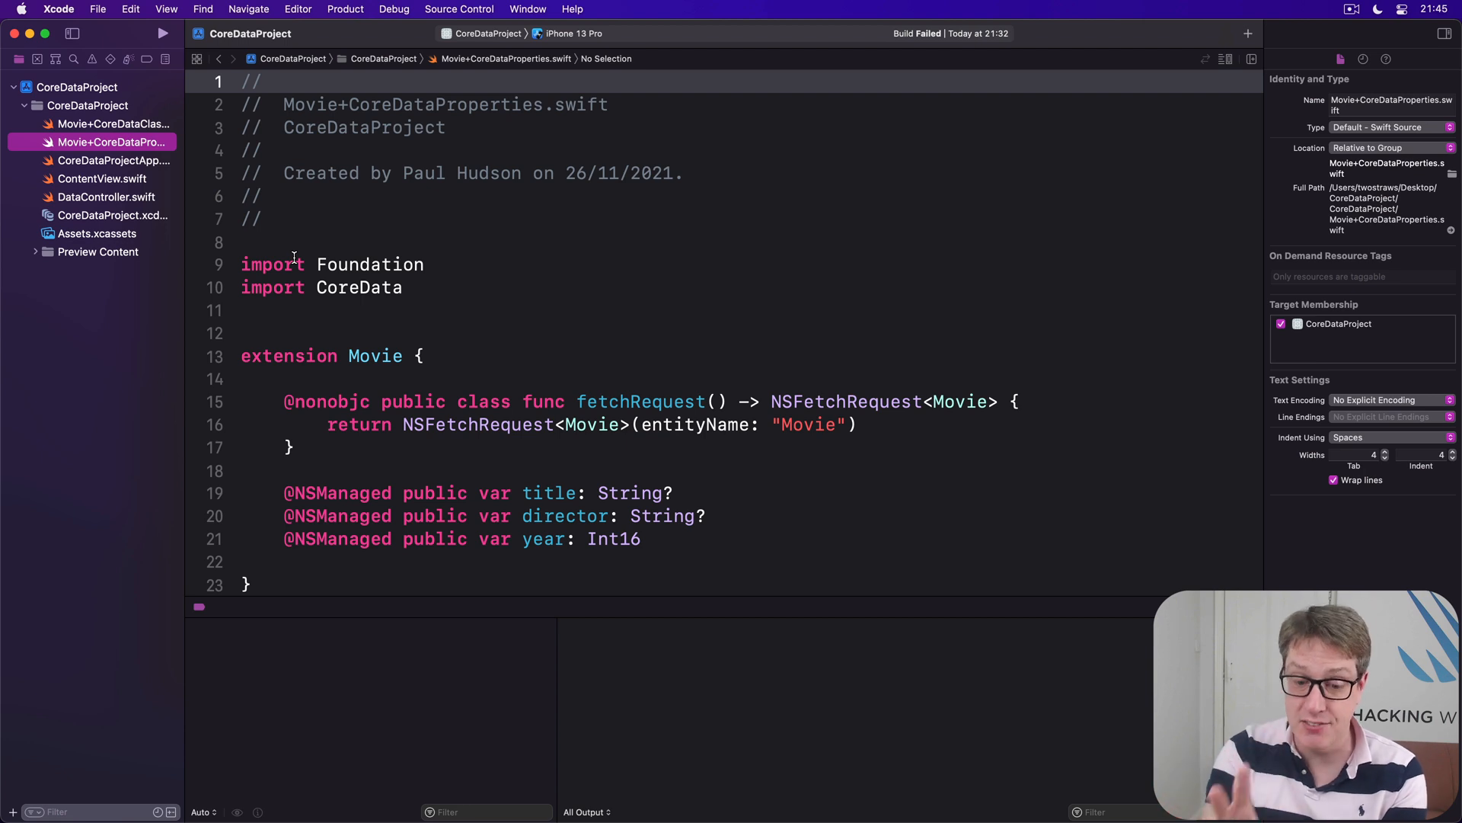
pyautogui.moveTo(356, 453)
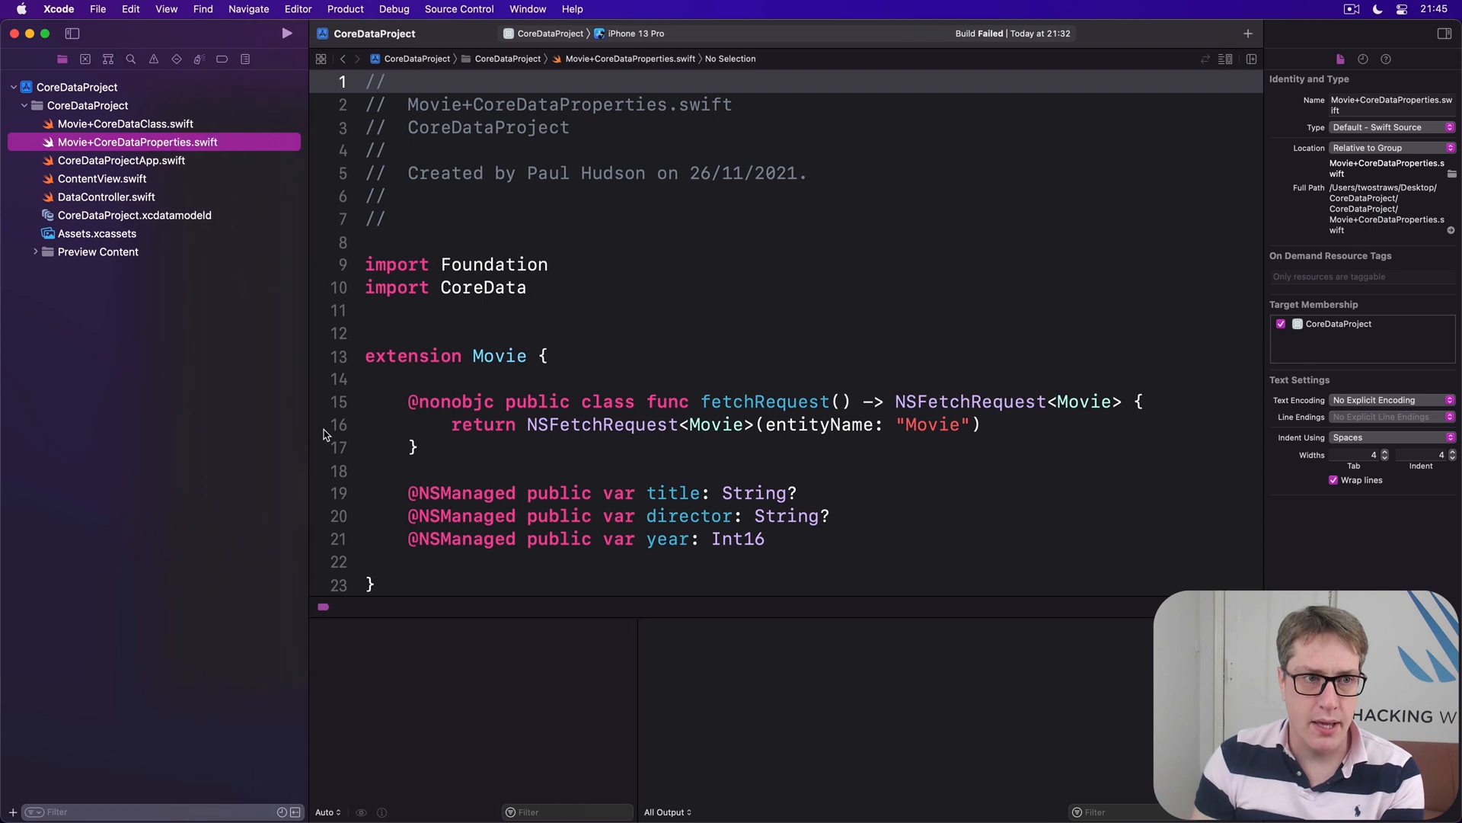
# View Movie+CoreDataClass.swift, then go back to Movie+CoreDataProperties.swift.
pyautogui.click(125, 123)
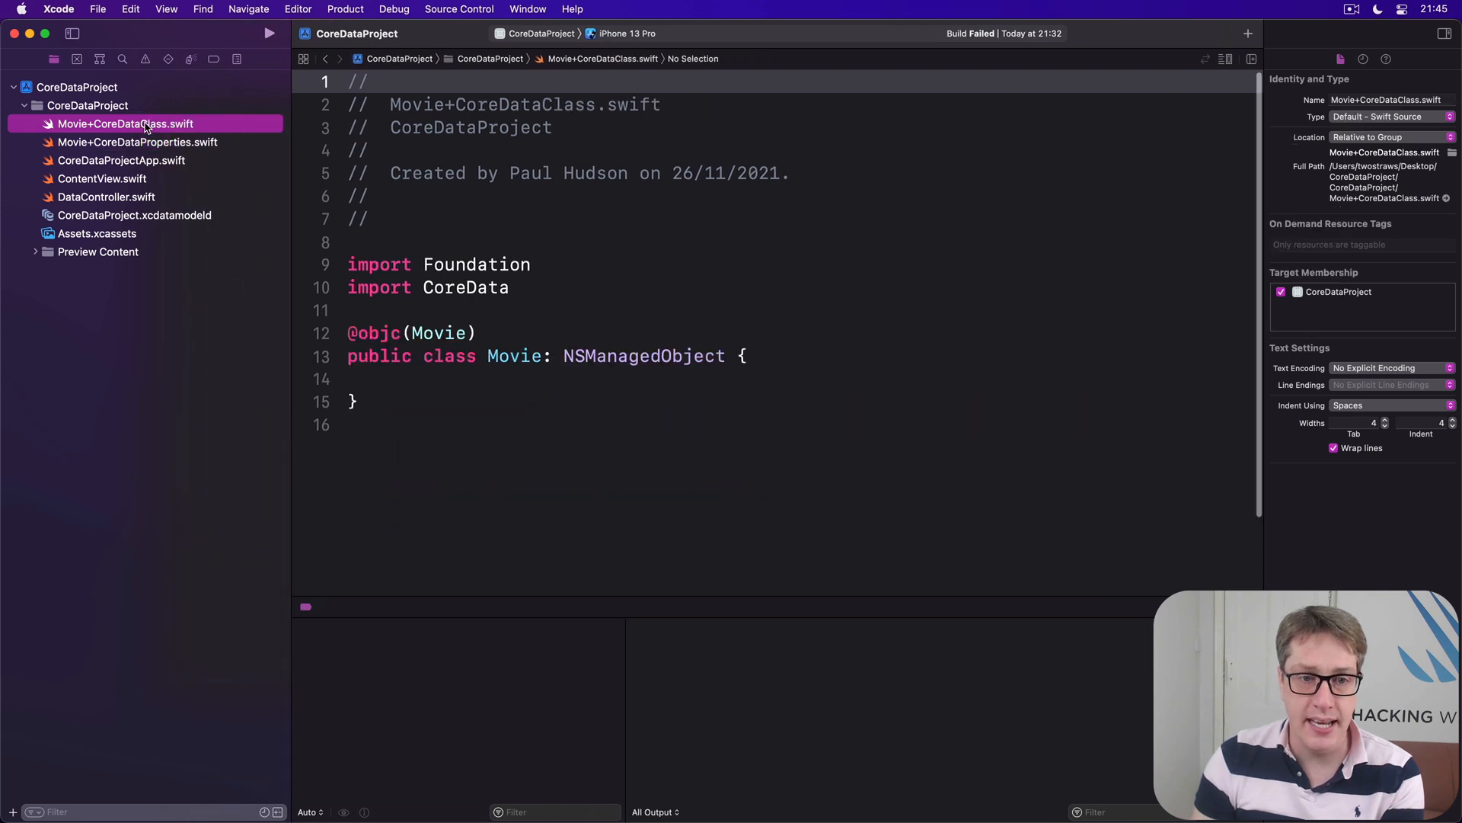
pyautogui.click(137, 142)
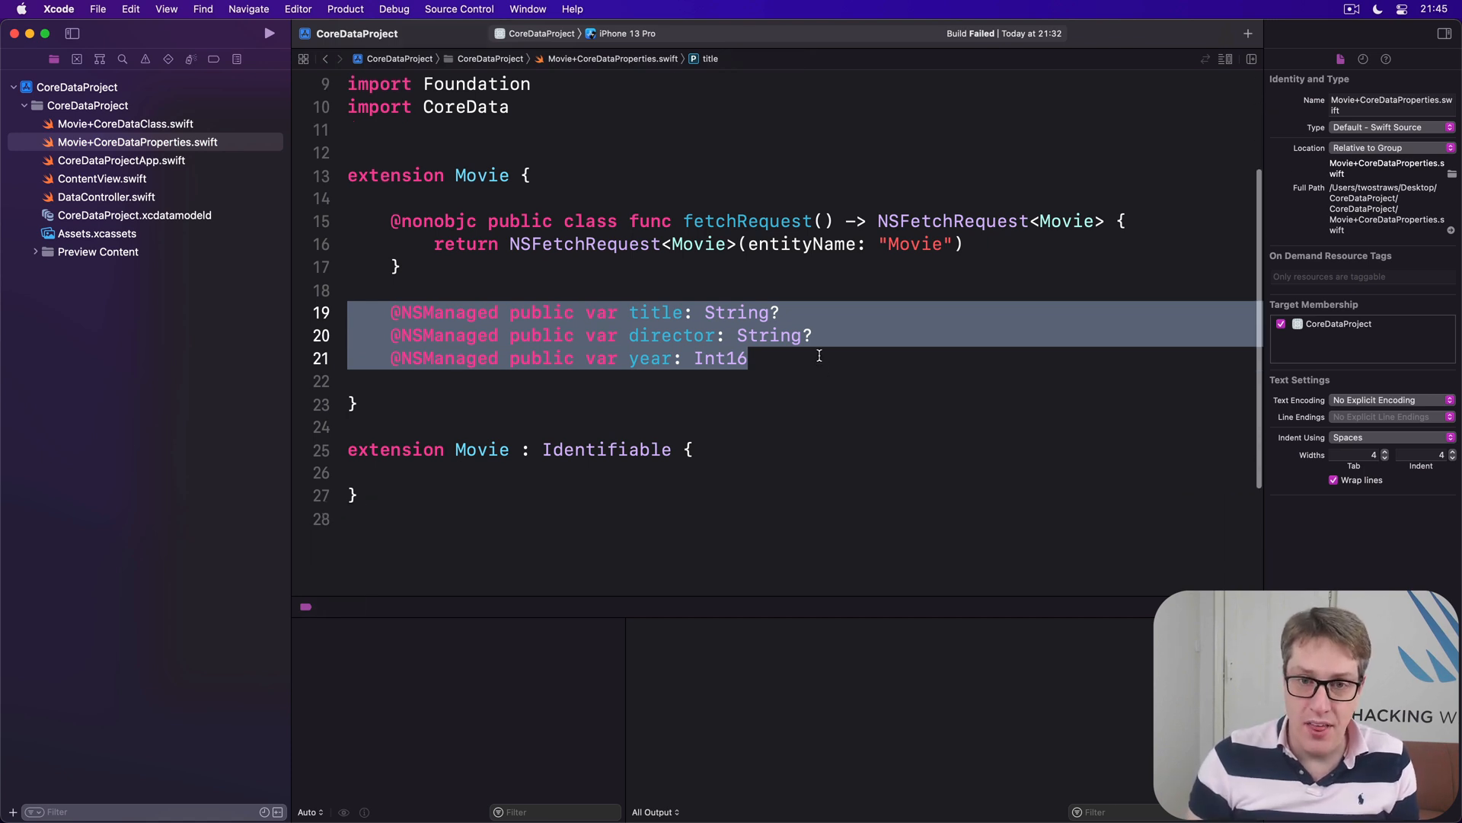
pyautogui.click(768, 335)
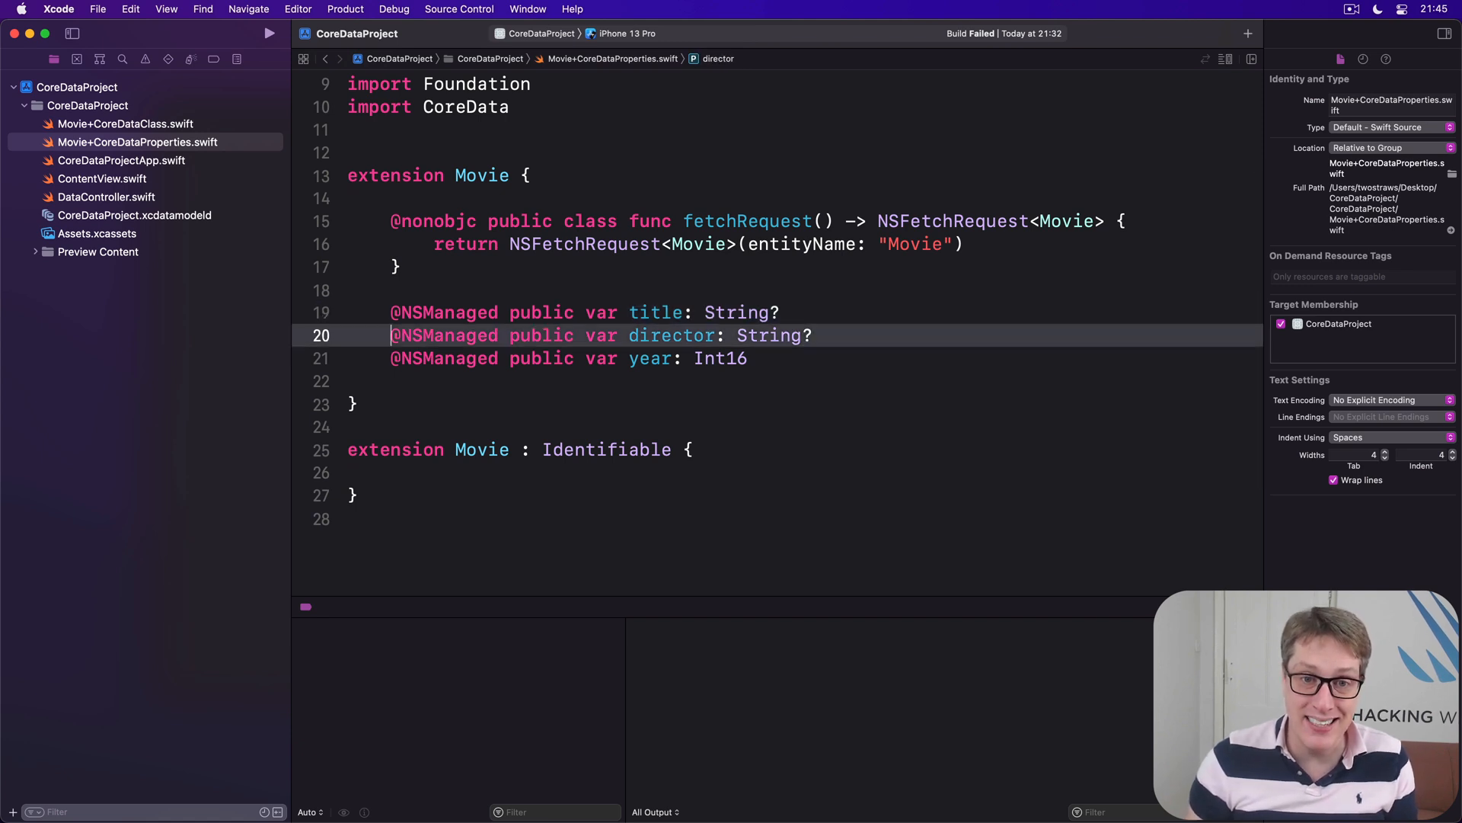
pyautogui.tripleClick(602, 335)
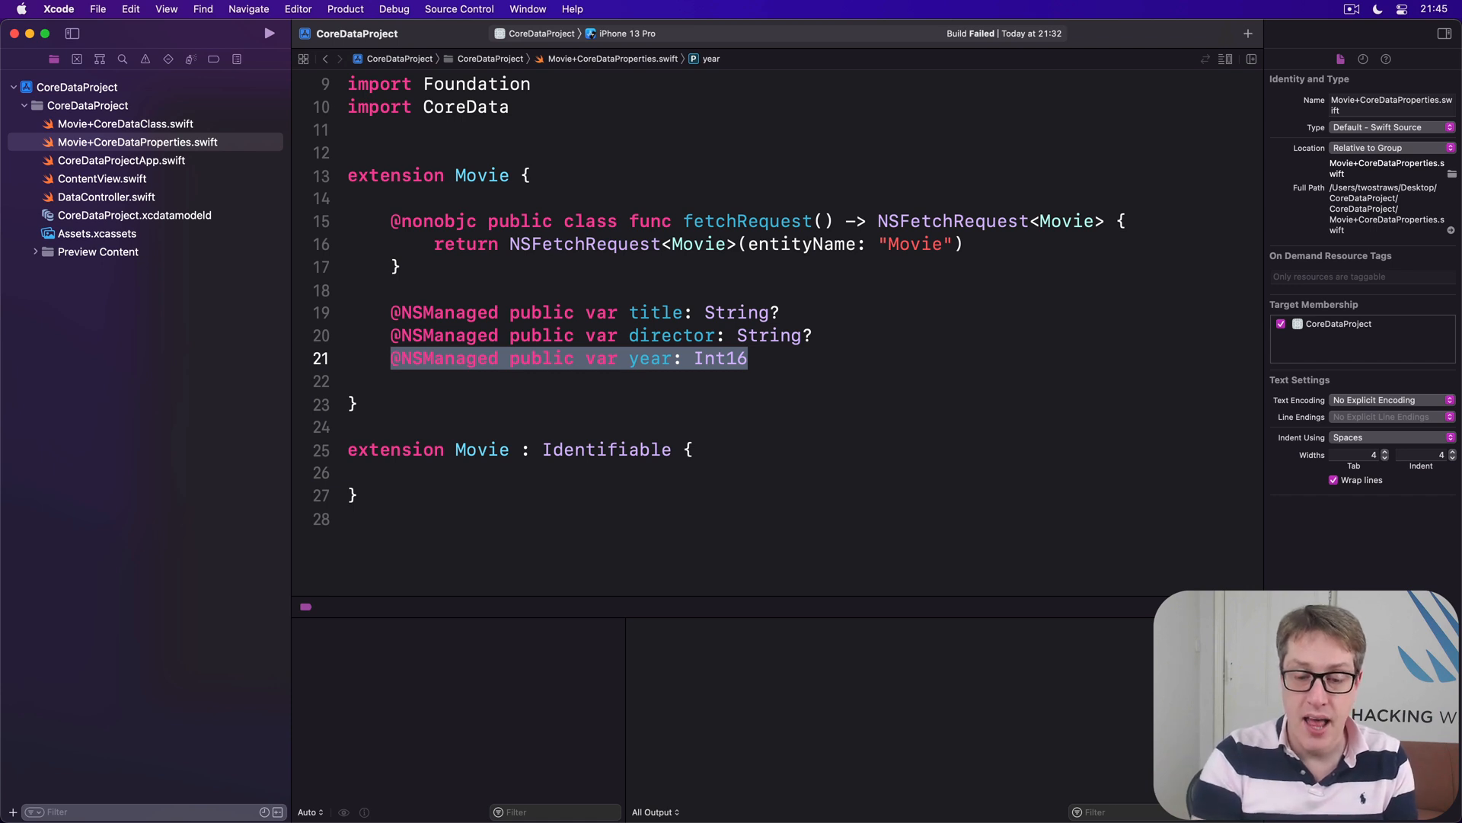
pyautogui.doubleClick(445, 358)
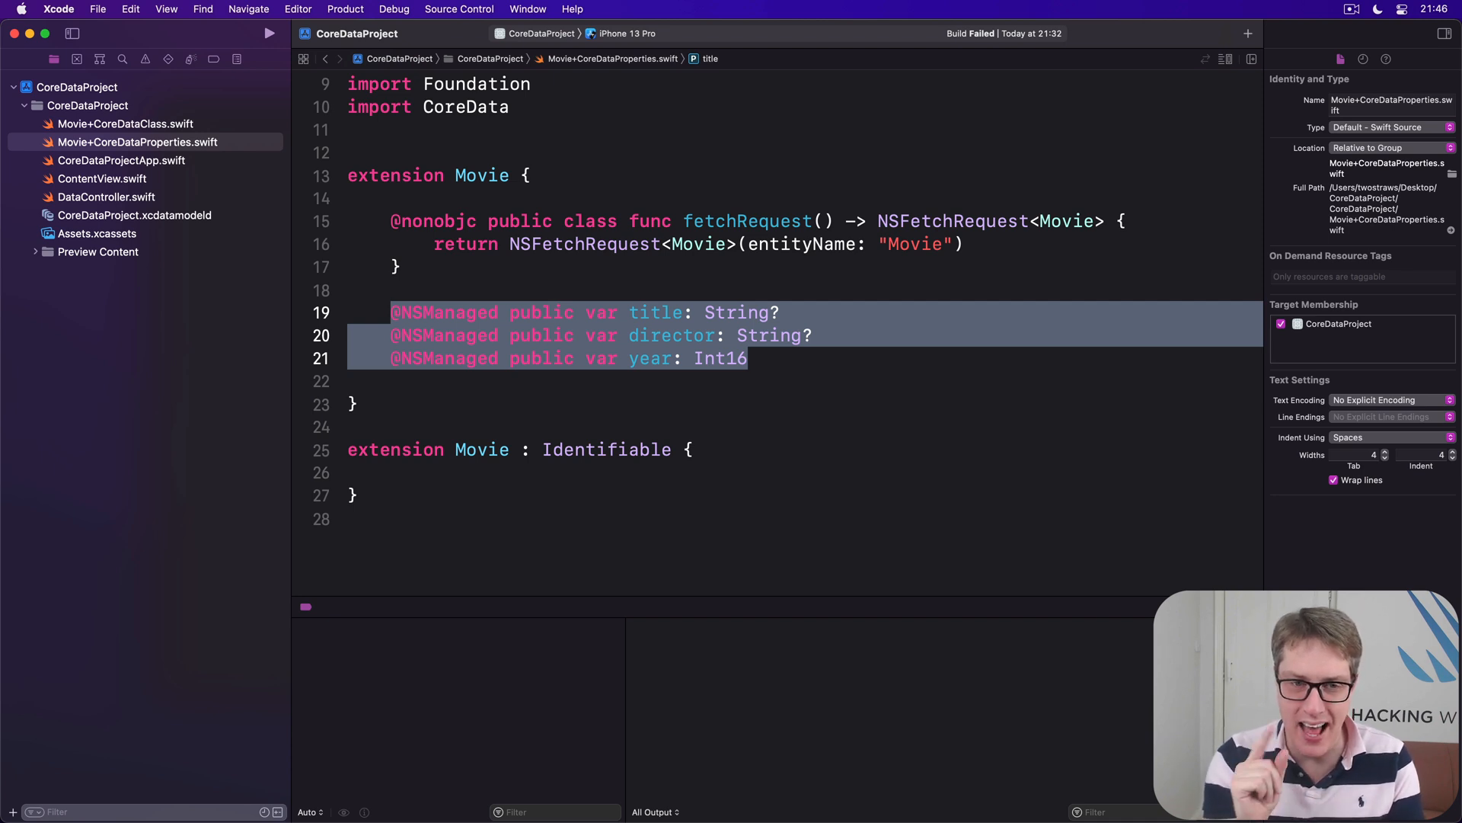
# Place the caret on the title property line in Movie+CoreDataProperties.swift.
pyautogui.click(811, 335)
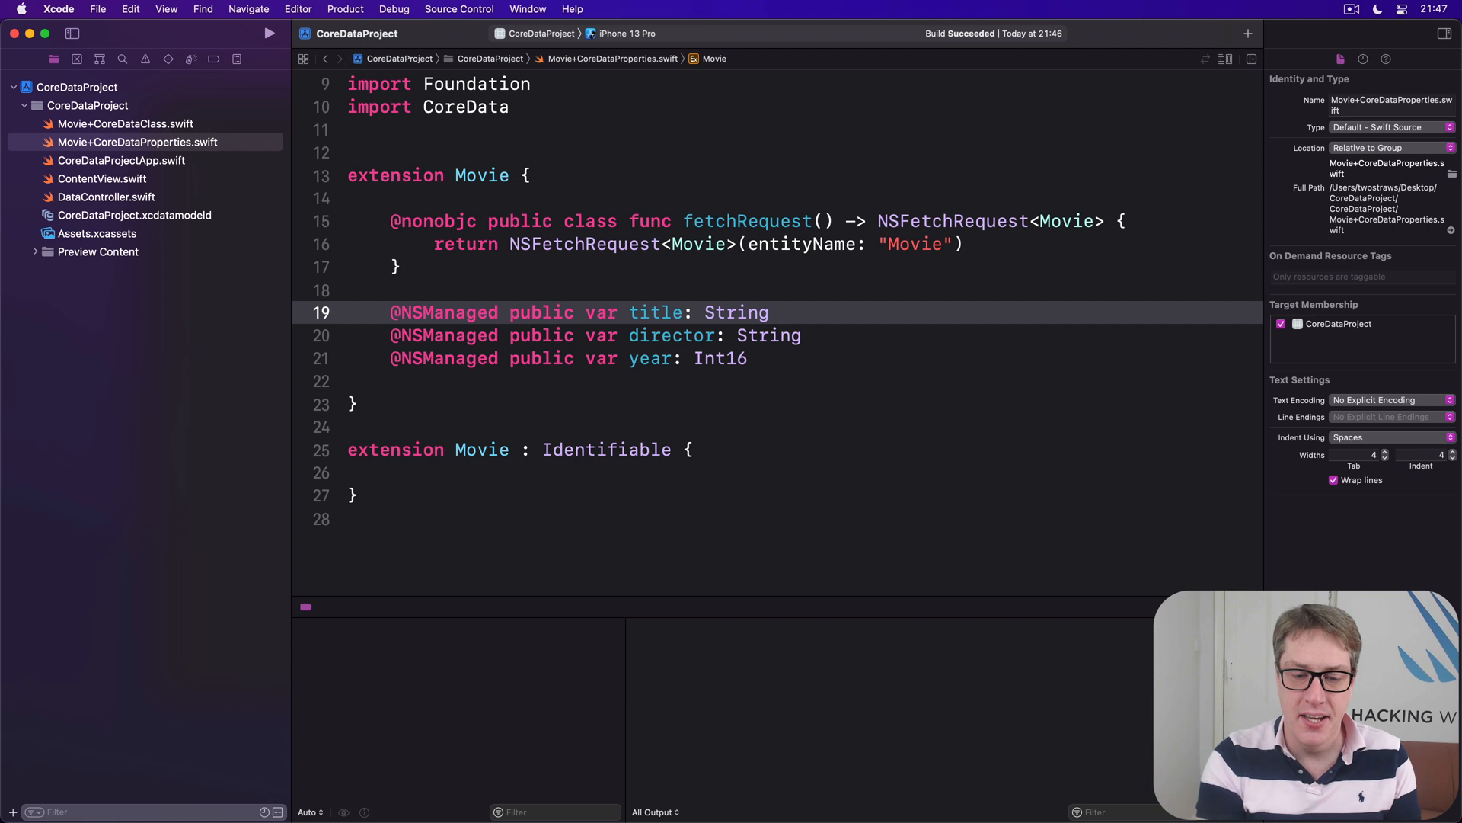
pyautogui.click(769, 312)
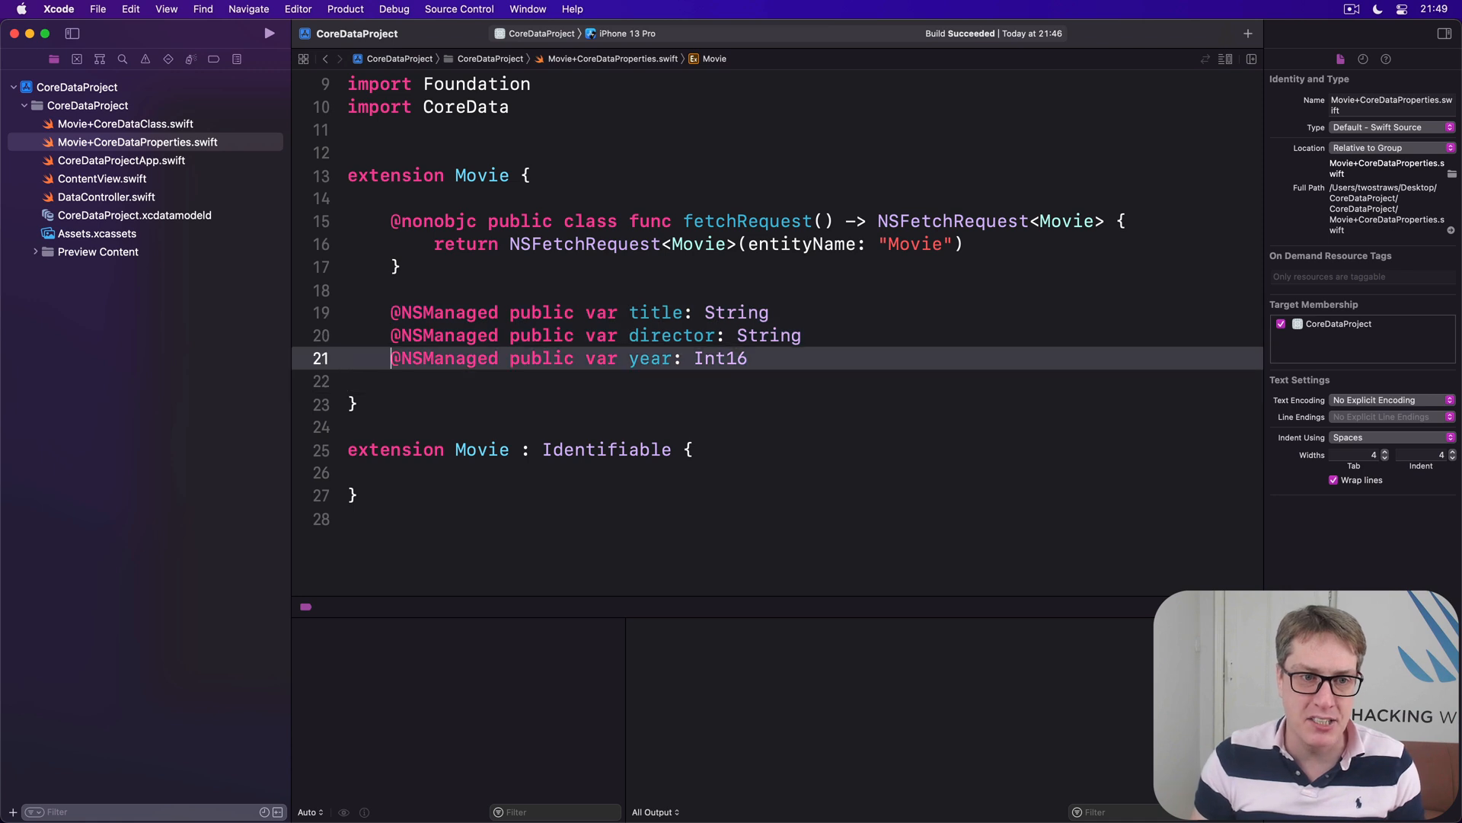
pyautogui.doubleClick(444, 358)
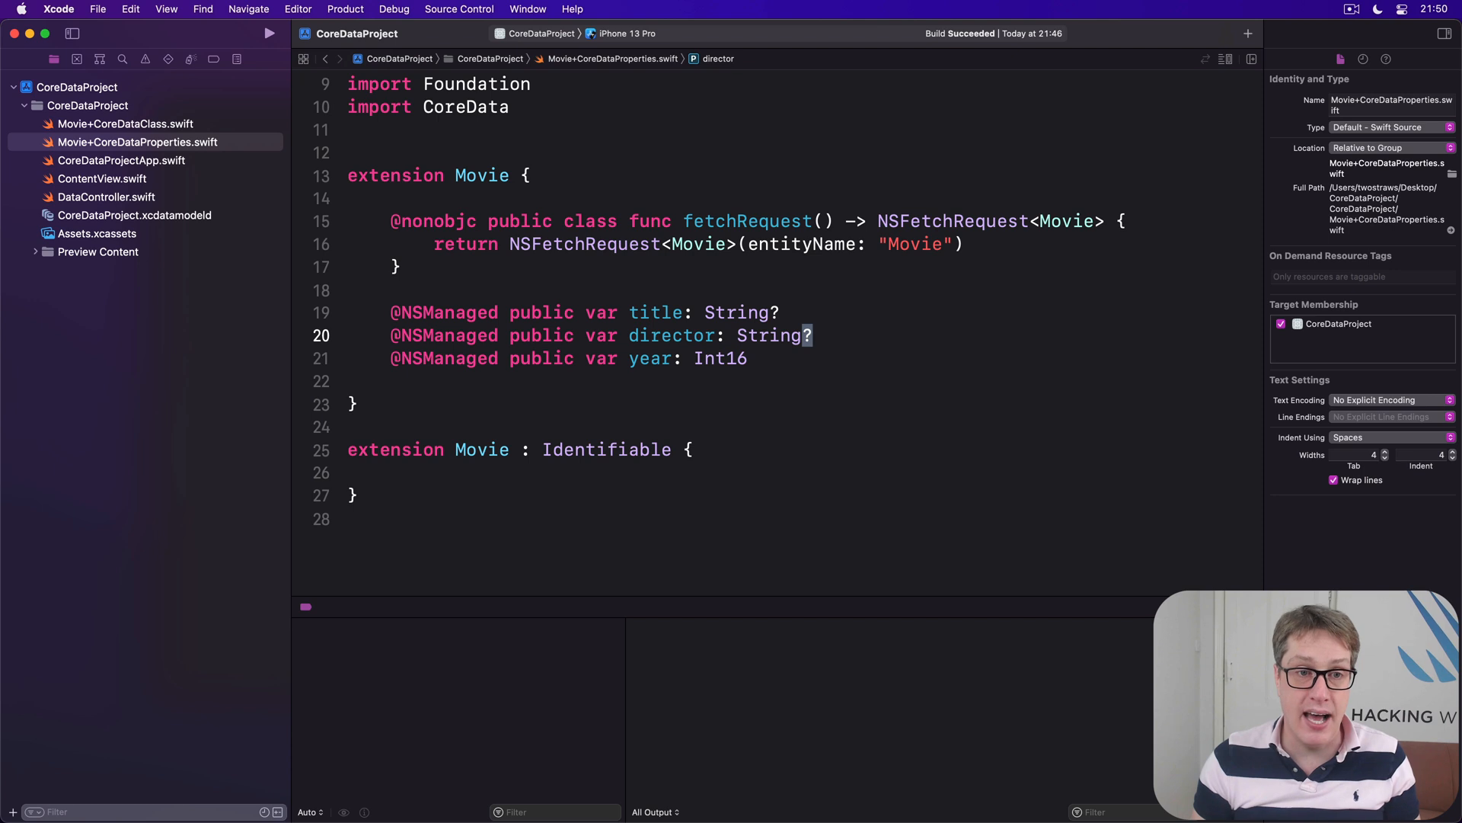
# Add 'public var wrappedTitle: String { title ?? "Unknown Title" }' below the managed properties.
pyautogui.press('return')
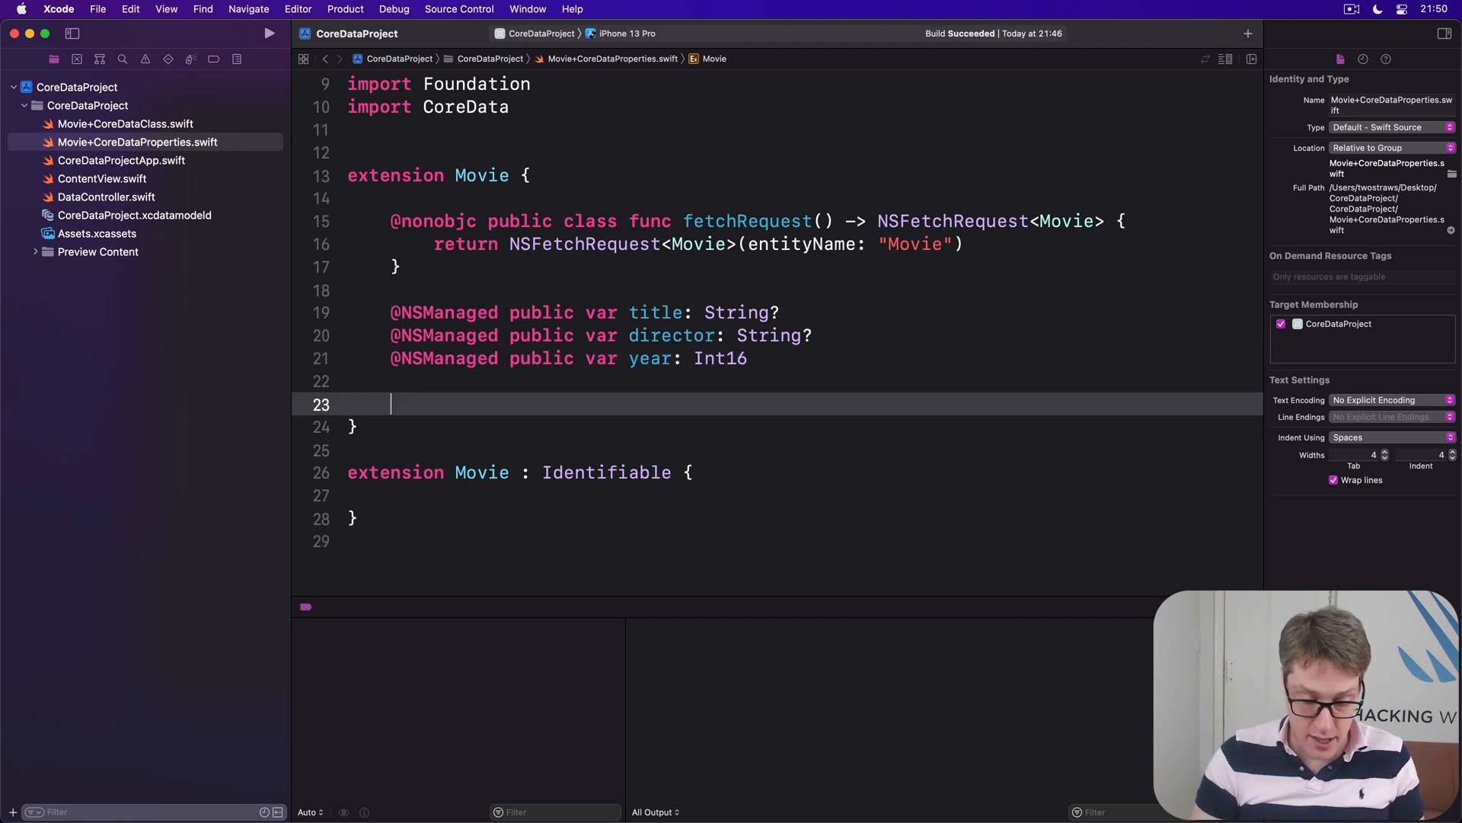
pyautogui.write('public')
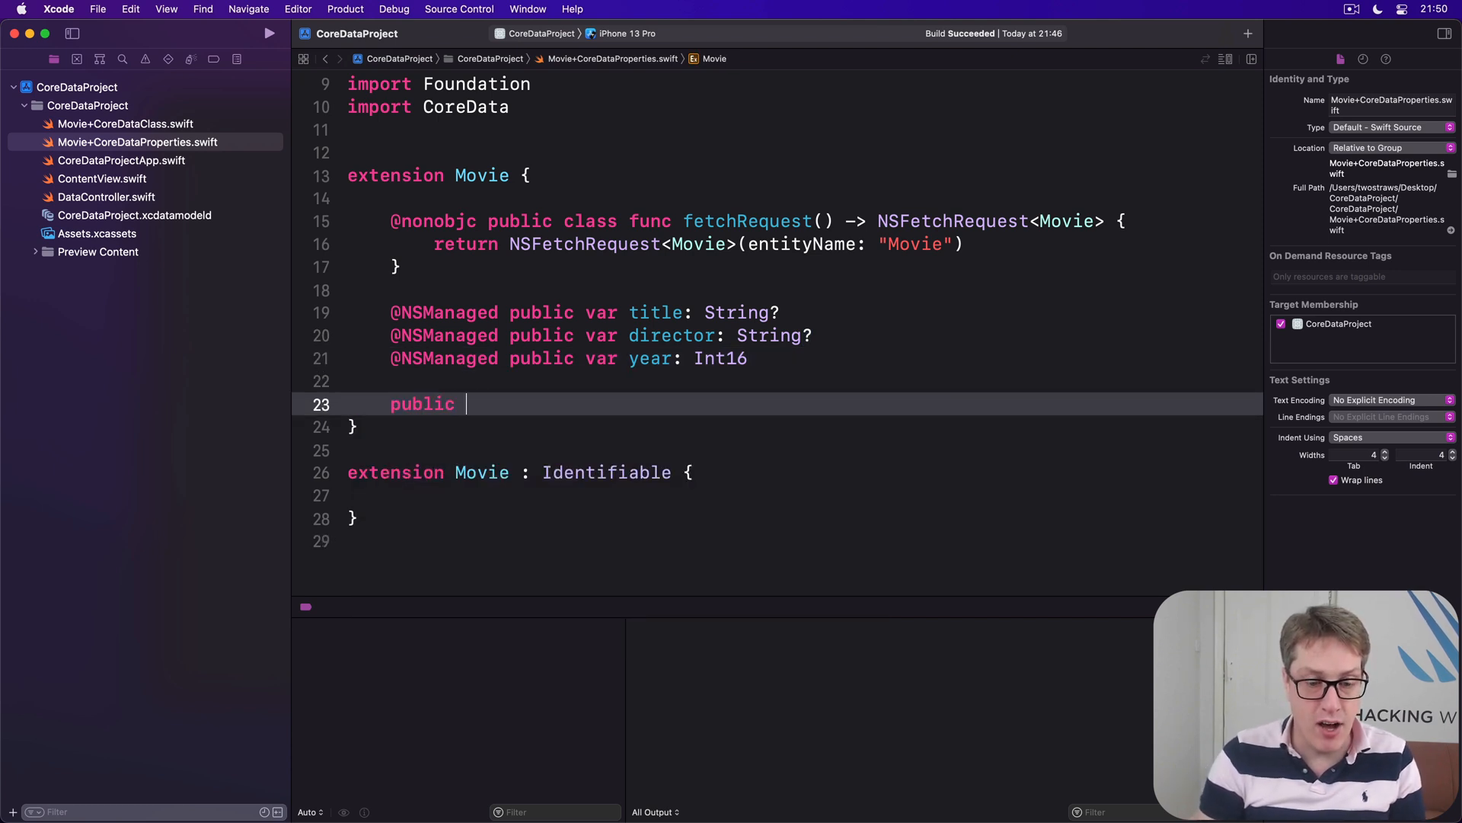
pyautogui.write('var wrappedTitle: String {')
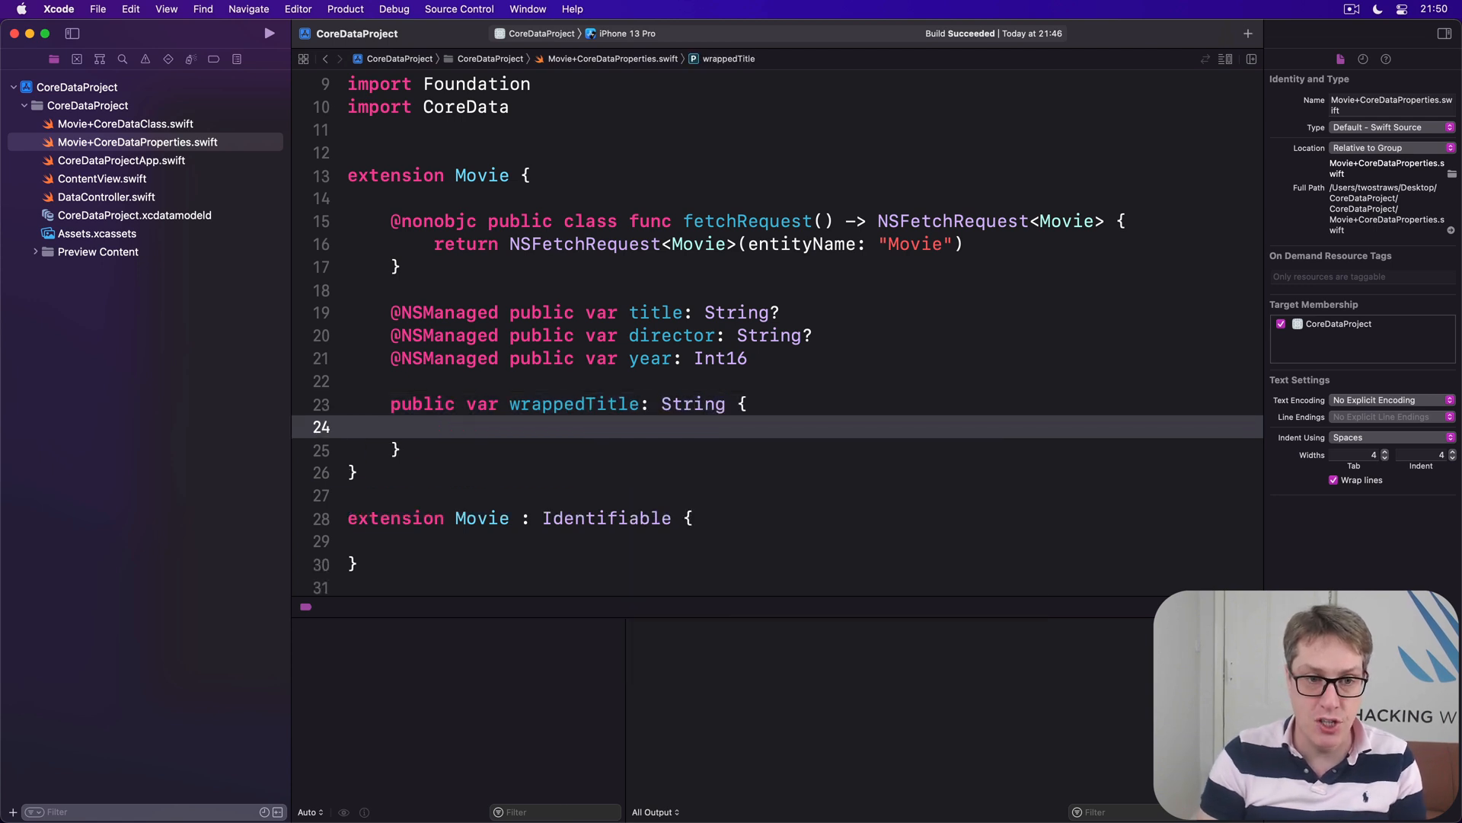
pyautogui.write('title ?? "U')
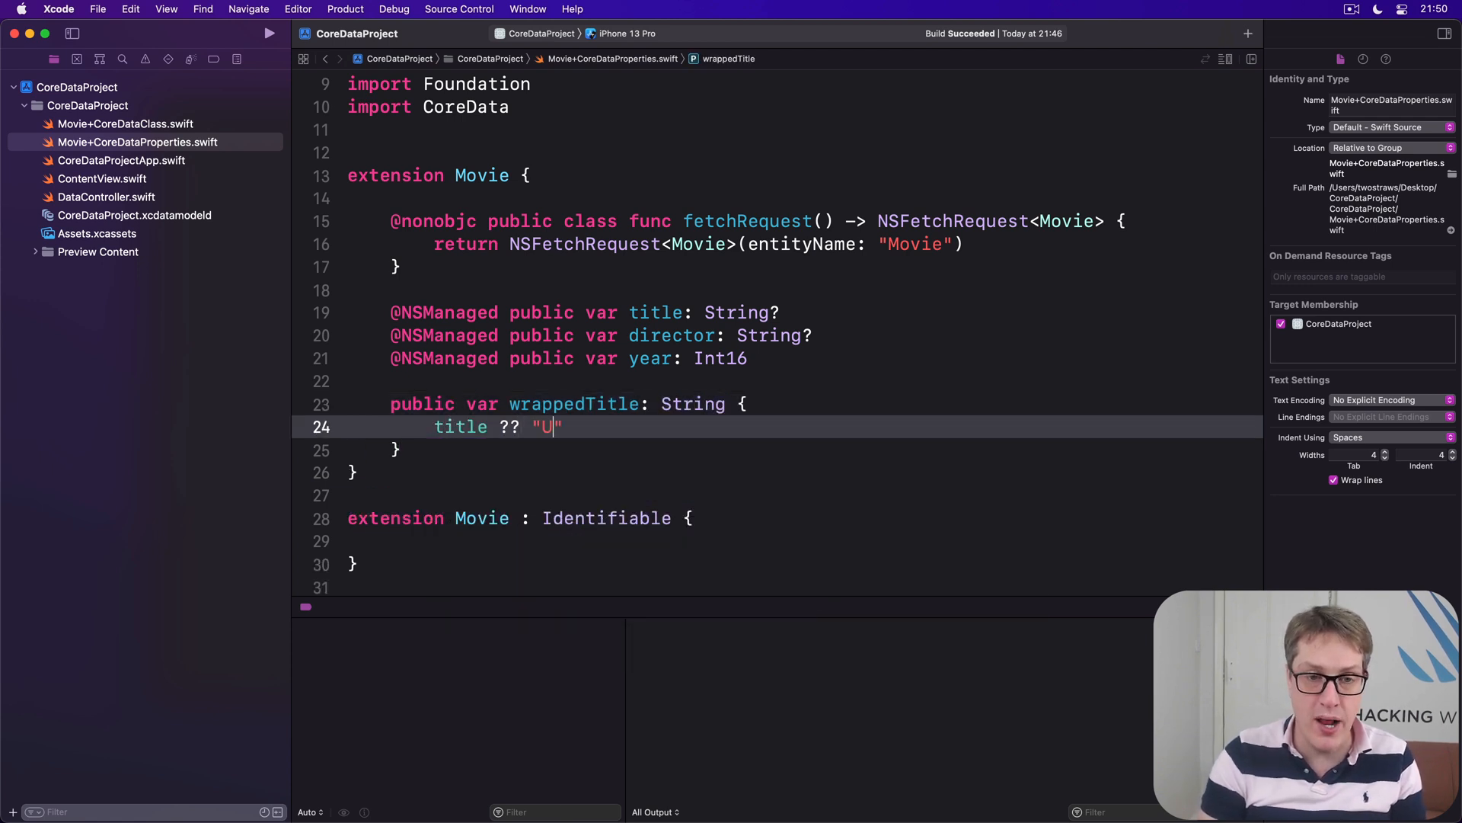
pyautogui.write('nknown Title')
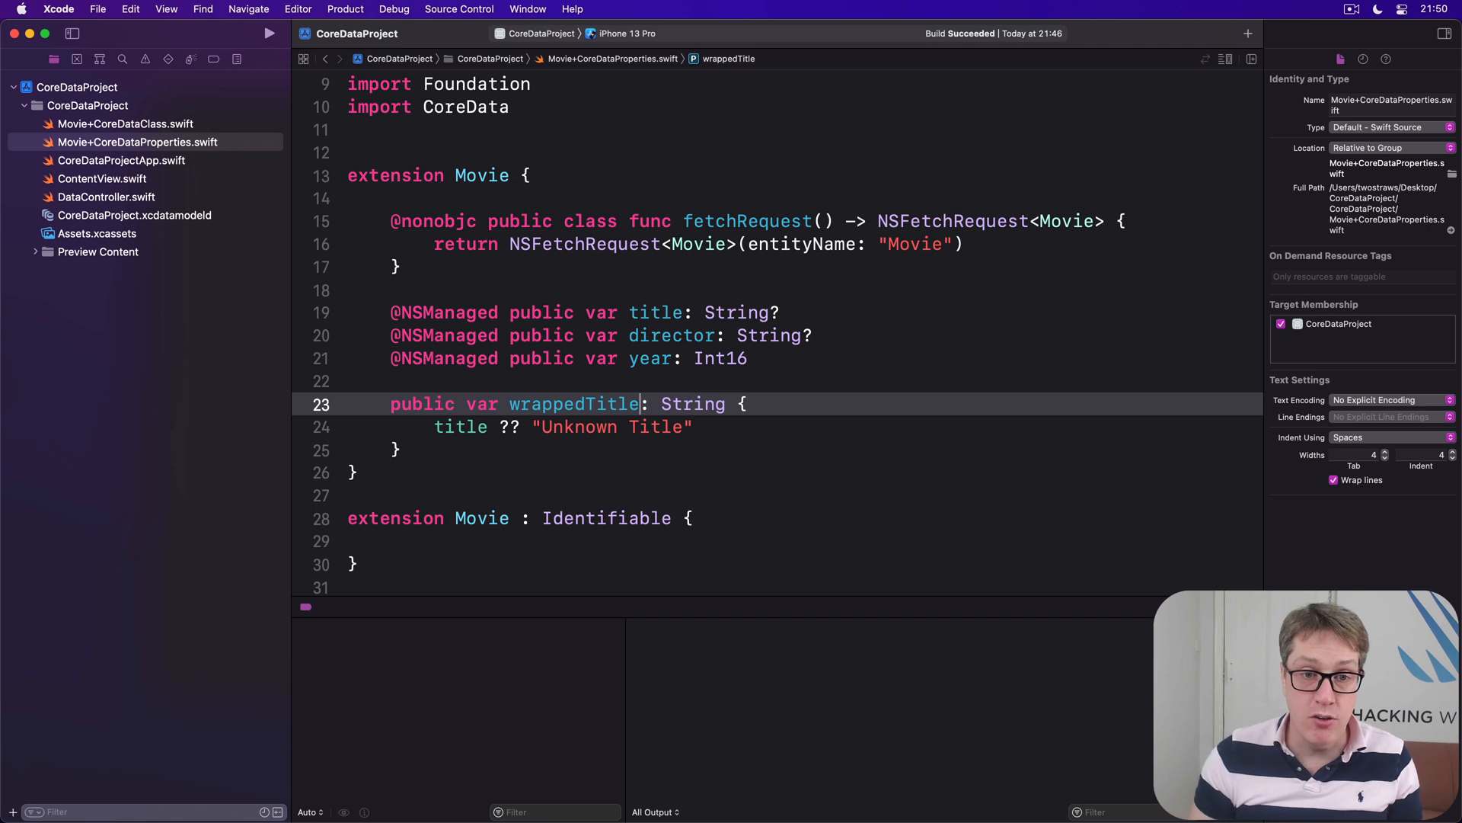
pyautogui.doubleClick(574, 404)
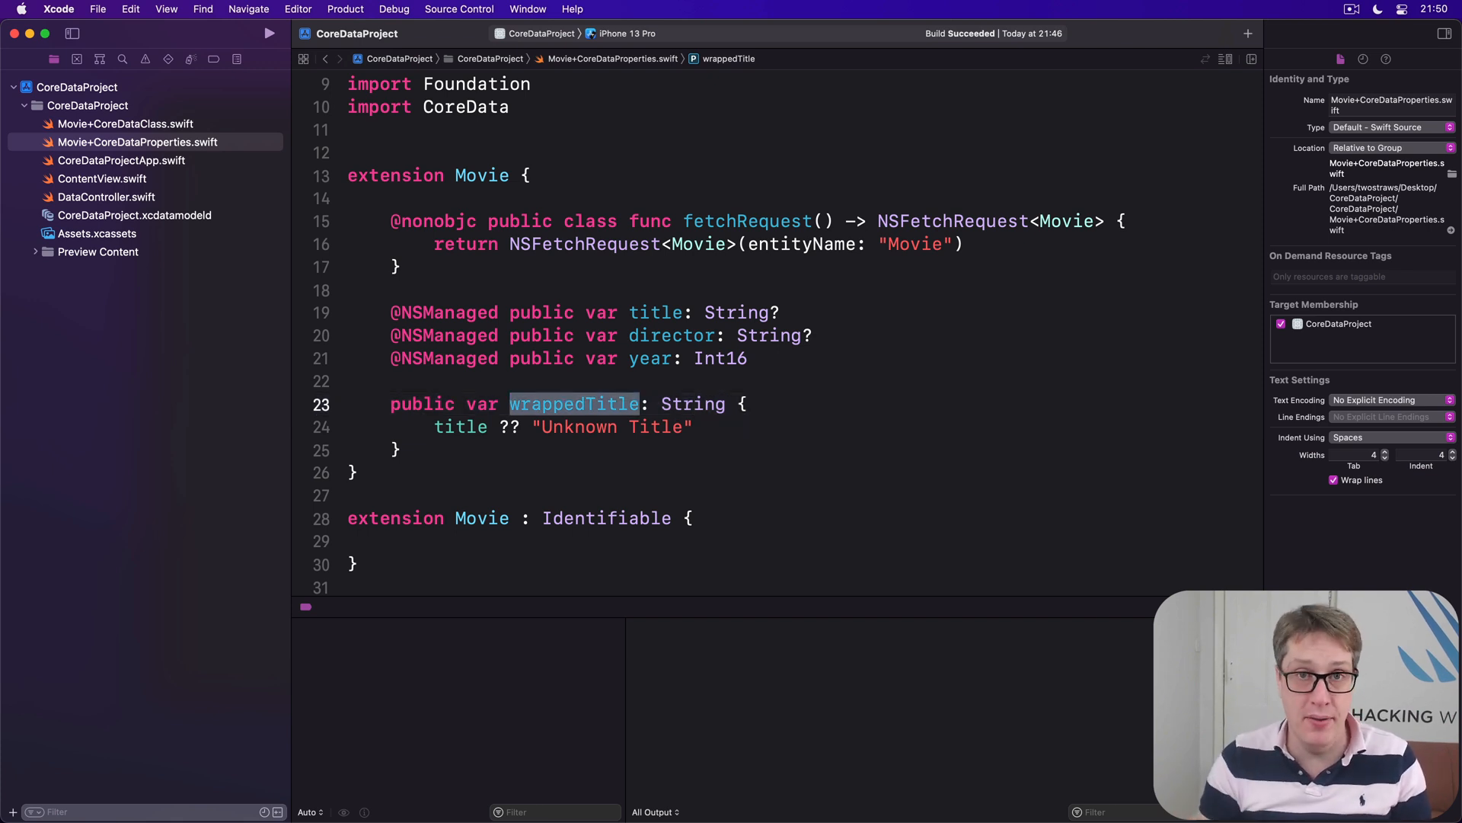
pyautogui.click(690, 427)
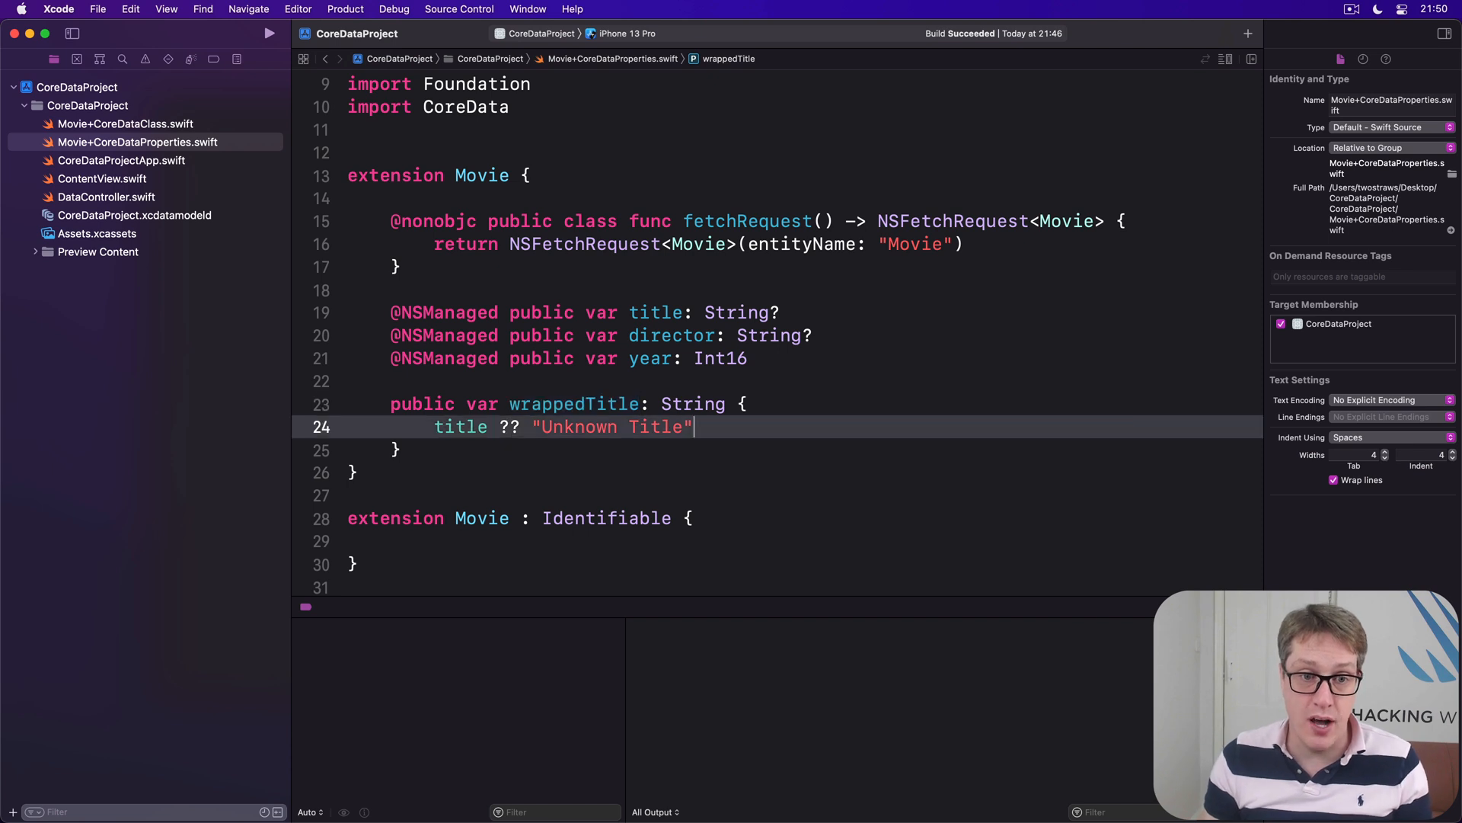